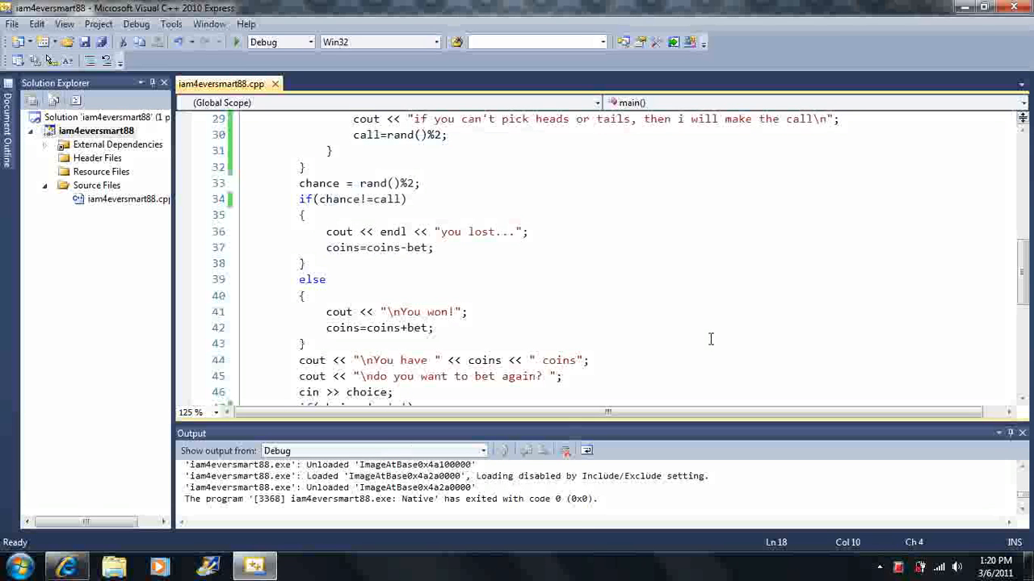
{"action": "mouse_move", "coordinate": [873, 291]}
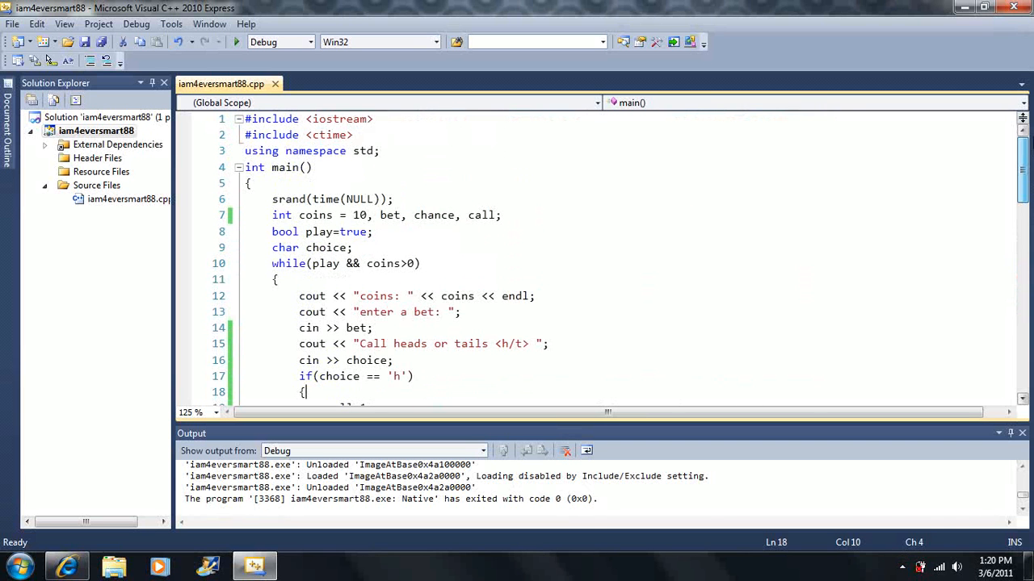
Review the coin betting source, then launch the game with Start Debugging
{"action": "scroll", "scroll_direction": "down", "scroll_amount": 3}
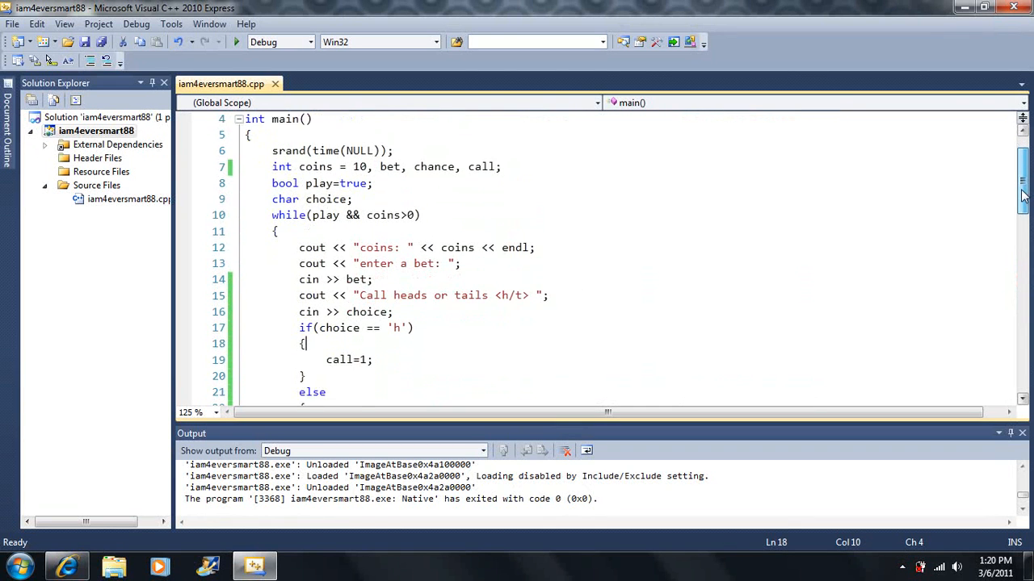
{"action": "scroll", "scroll_direction": "down", "scroll_amount": 3}
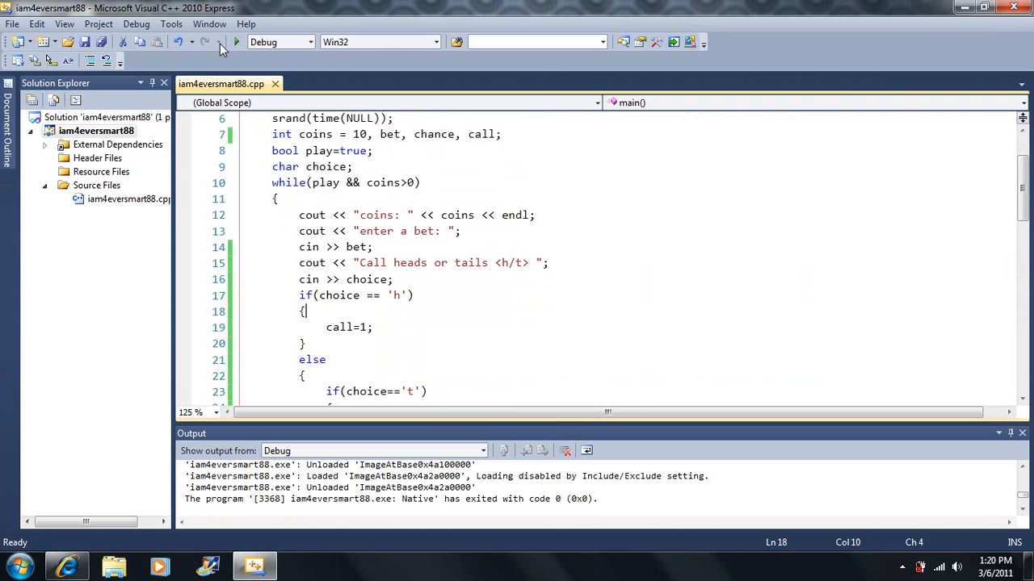
{"action": "left_click", "coordinate": [235, 42]}
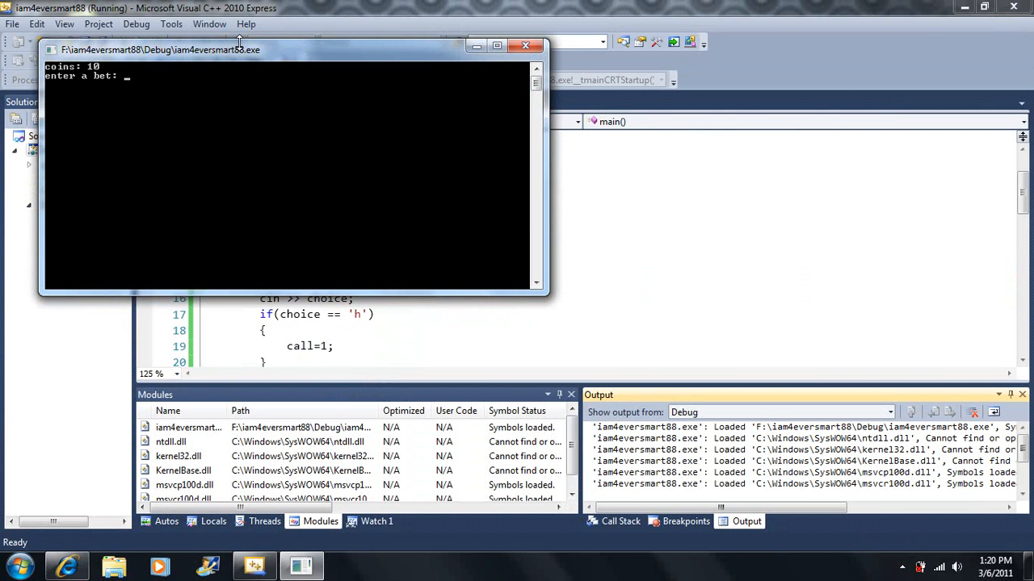
Play three rounds in the console: bet 2 on h, 1 on t, then 1 with invalid call f
{"action": "type", "text": "2"}
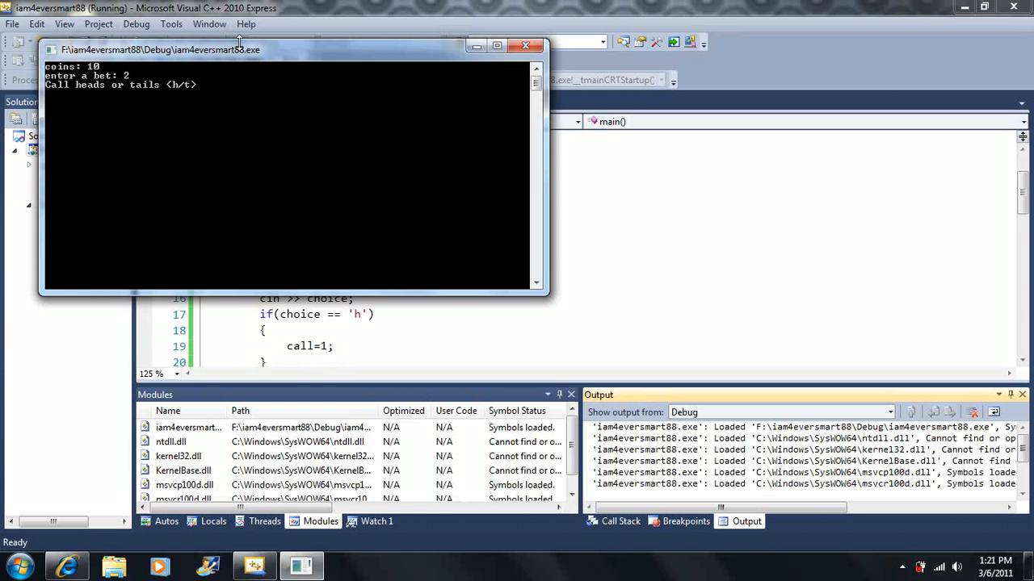
{"action": "type", "text": "h"}
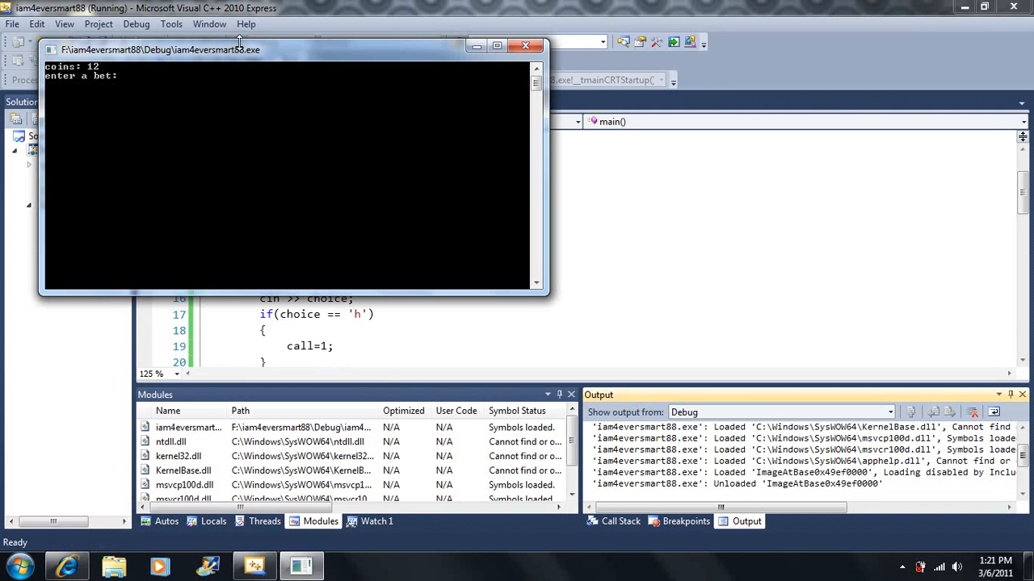
{"action": "type", "text": "1"}
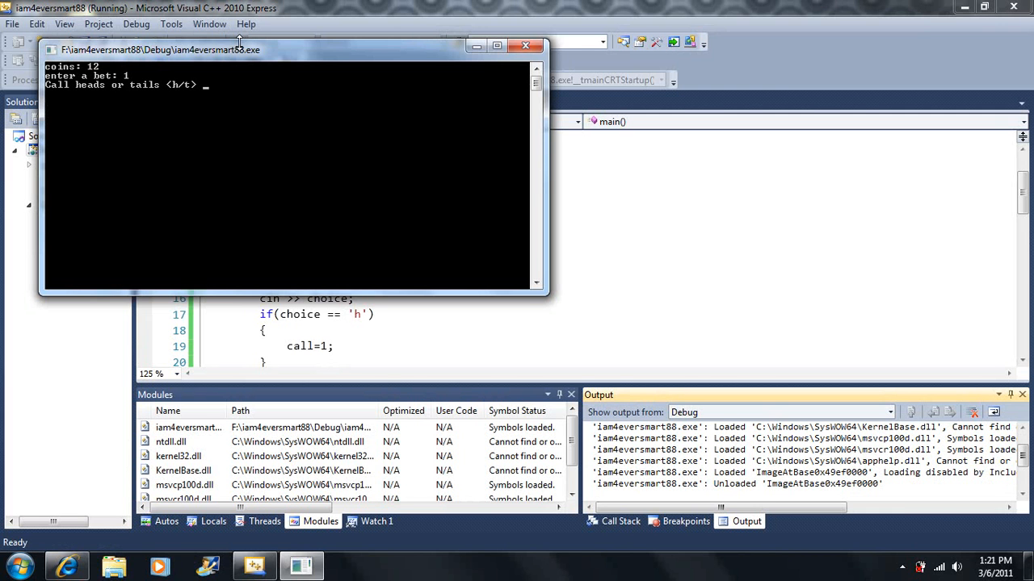
{"action": "type", "text": "t"}
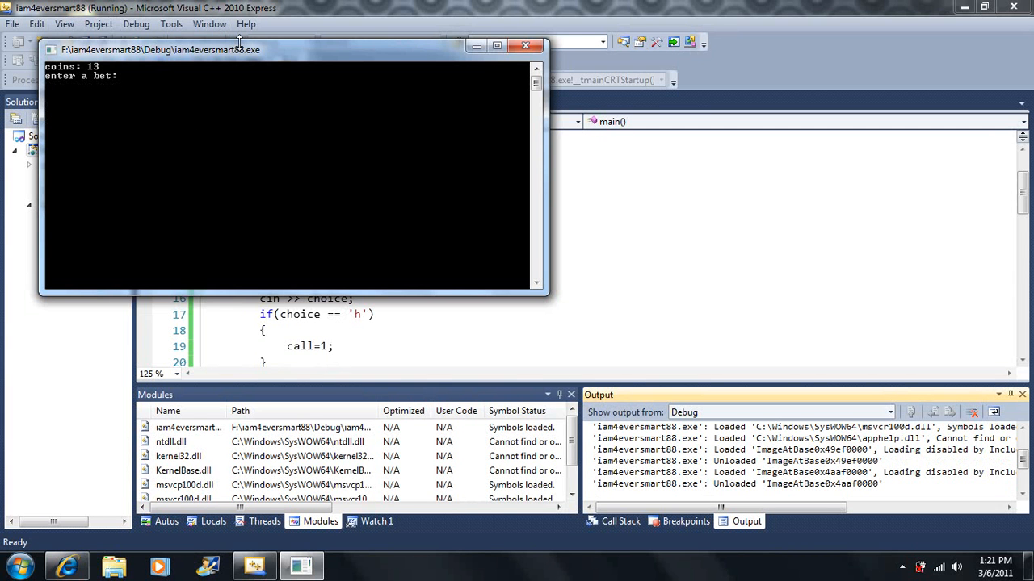
{"action": "type", "text": "1"}
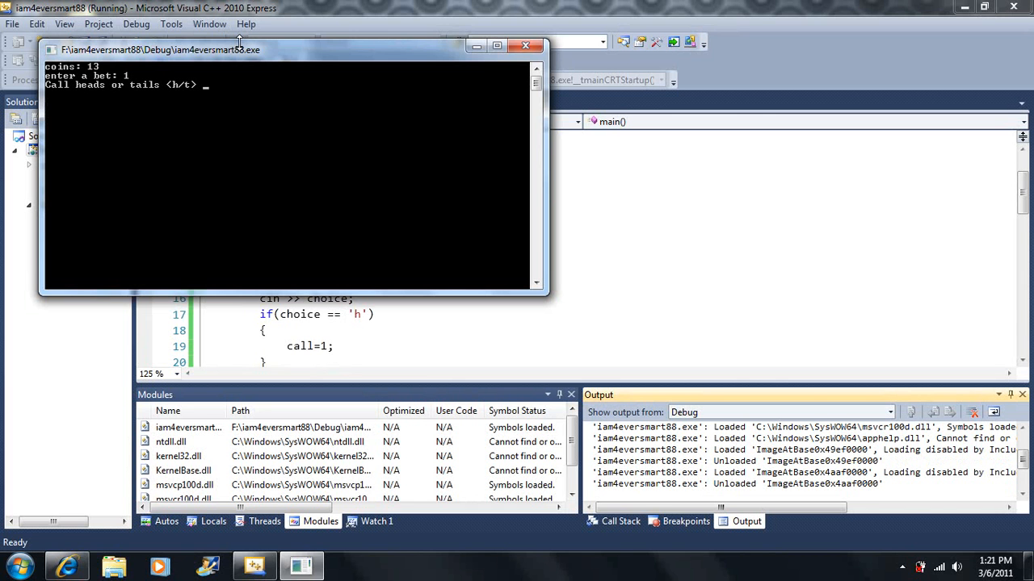
{"action": "type", "text": "f"}
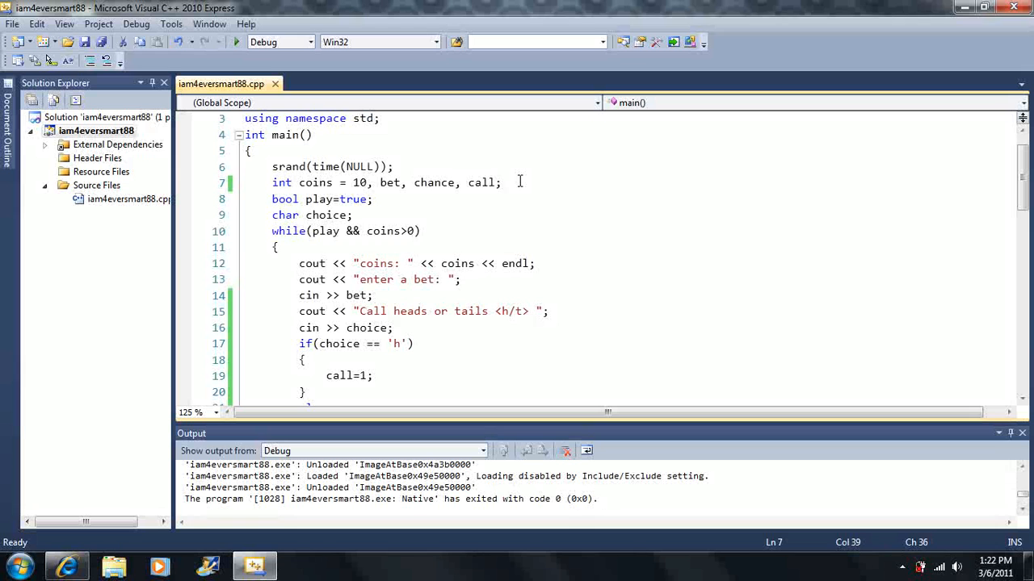
{"action": "left_click", "coordinate": [501, 181]}
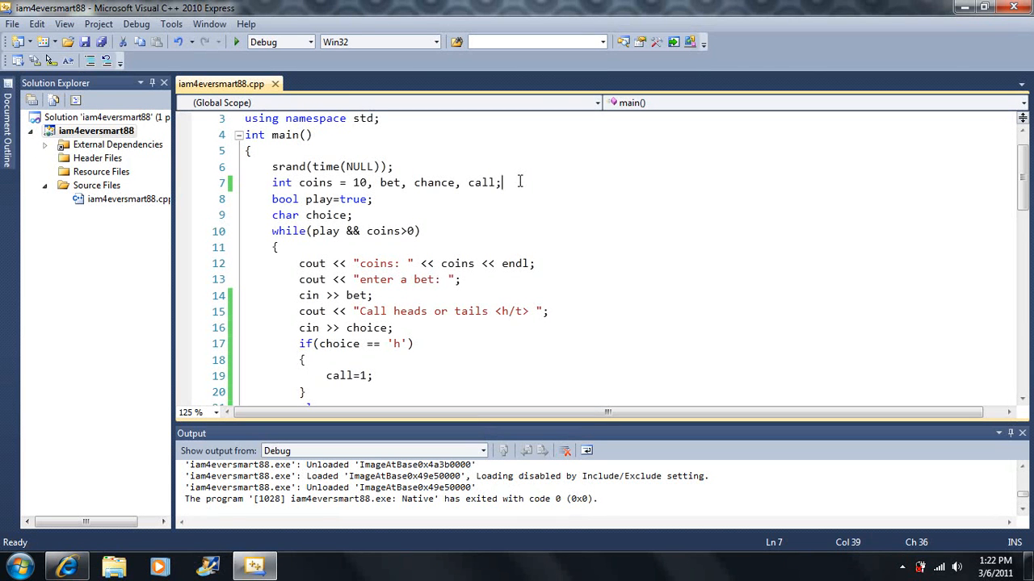
{"action": "mouse_move", "coordinate": [1009, 197]}
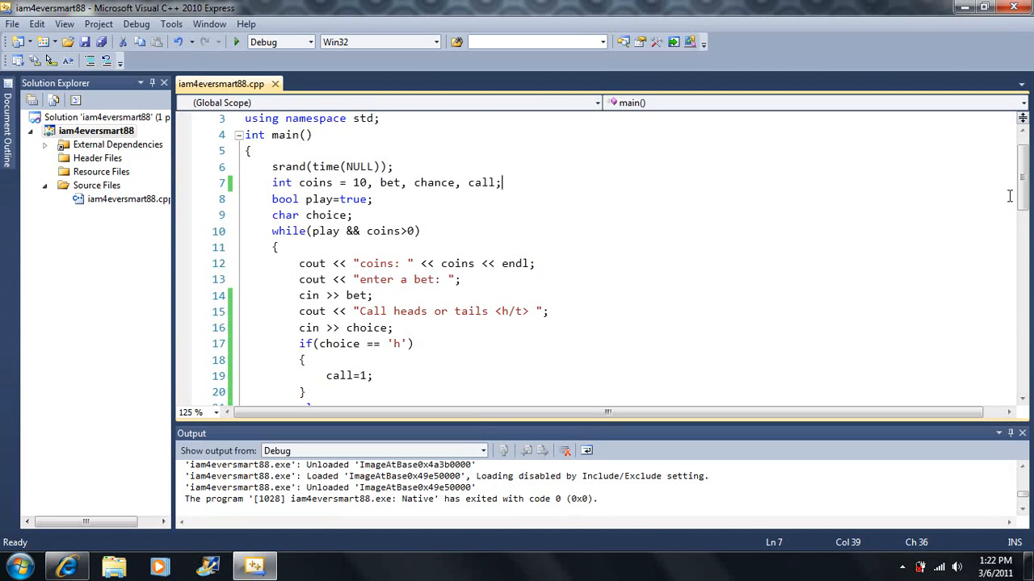
{"action": "scroll", "scroll_direction": "down", "scroll_amount": 3}
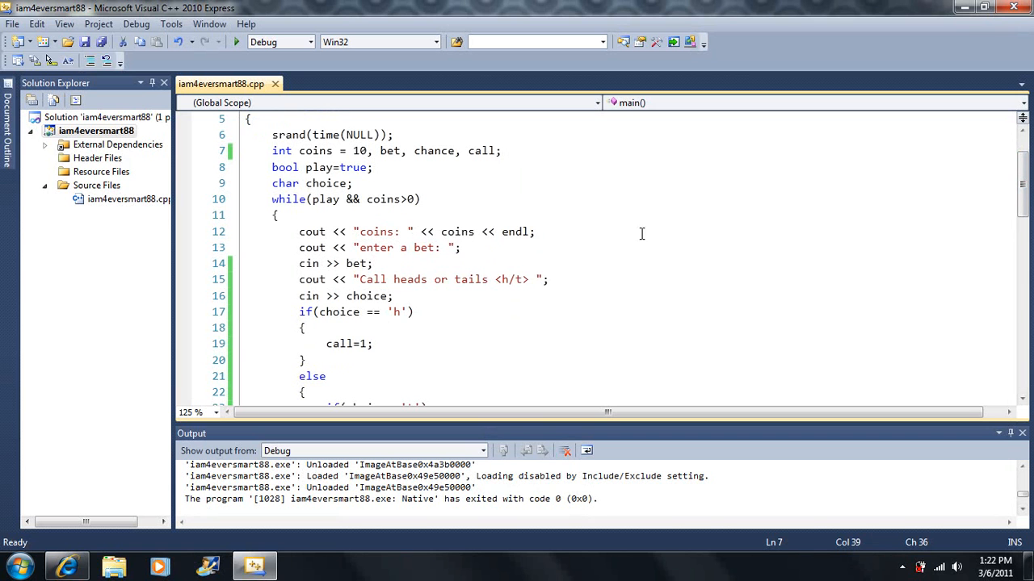
{"action": "left_click", "coordinate": [460, 247]}
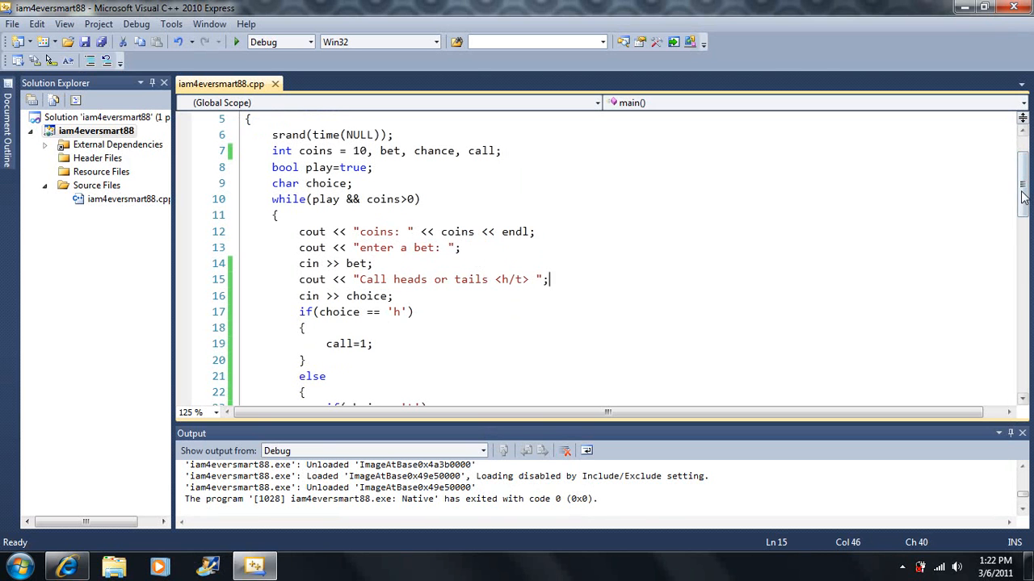
{"action": "scroll", "scroll_direction": "down", "scroll_amount": 3}
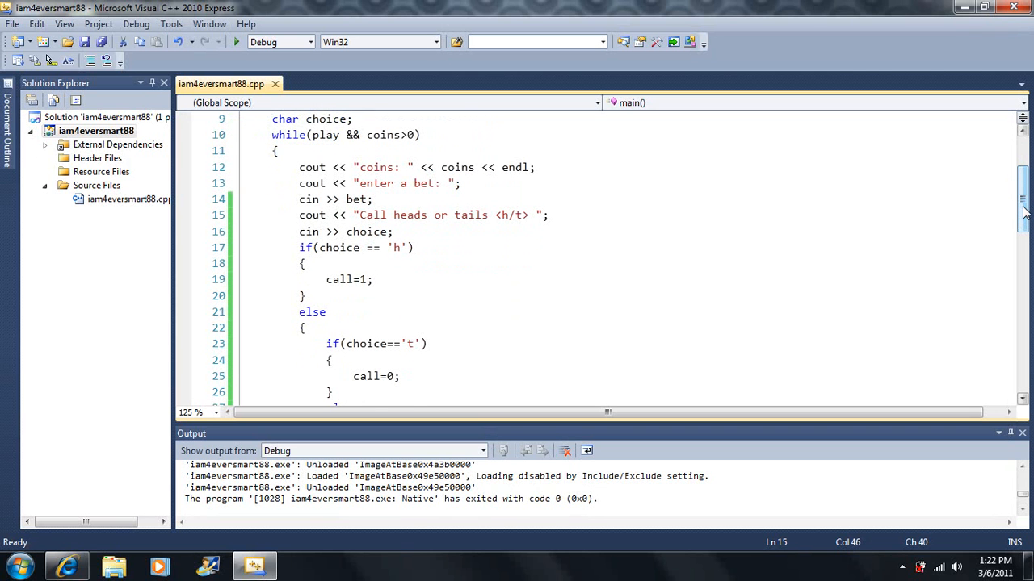
{"action": "left_click", "coordinate": [550, 215]}
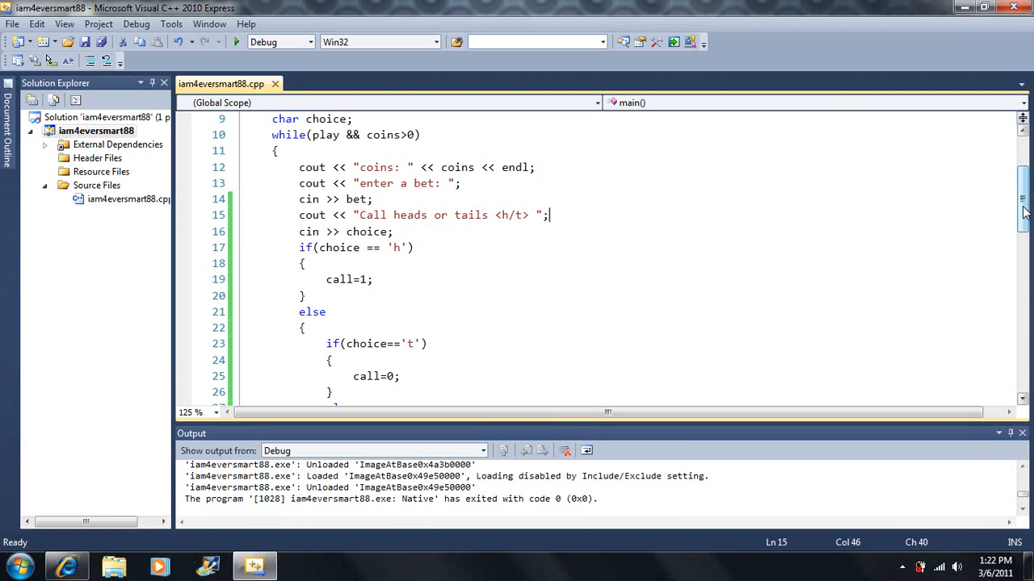
{"action": "scroll", "scroll_direction": "down", "scroll_amount": 3}
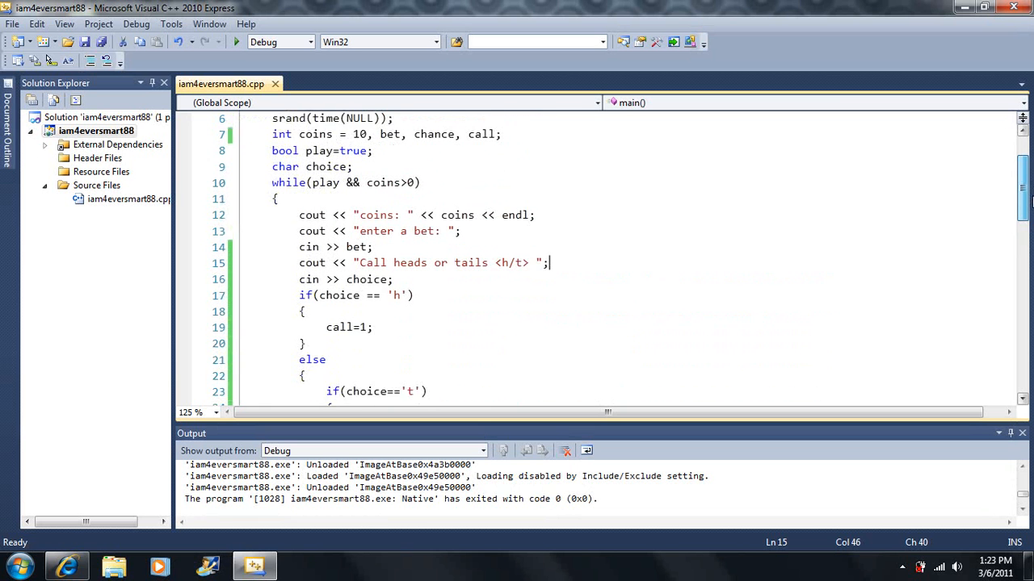
{"action": "scroll", "scroll_direction": "down", "scroll_amount": 3}
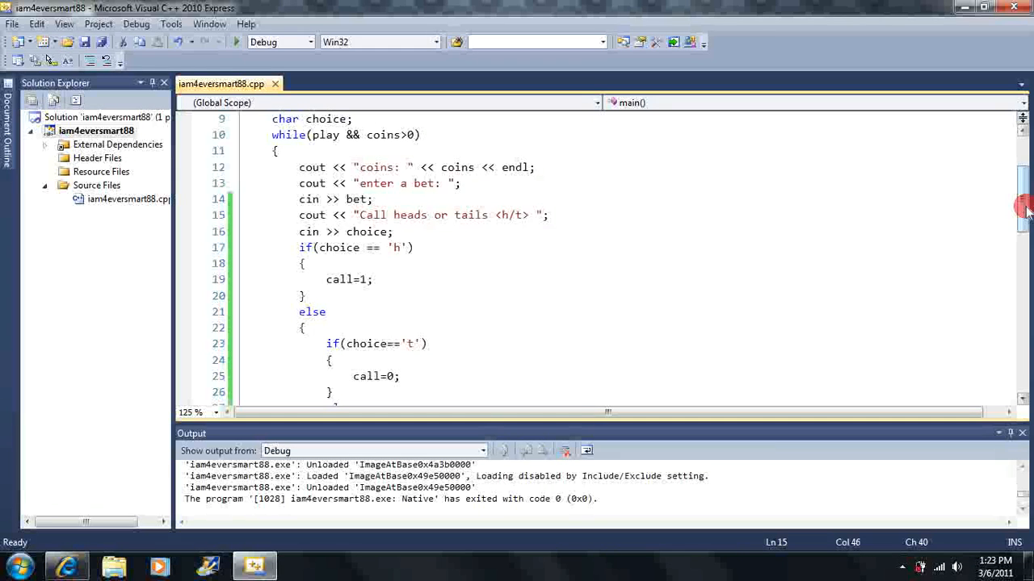
{"action": "scroll", "scroll_direction": "down", "scroll_amount": 3}
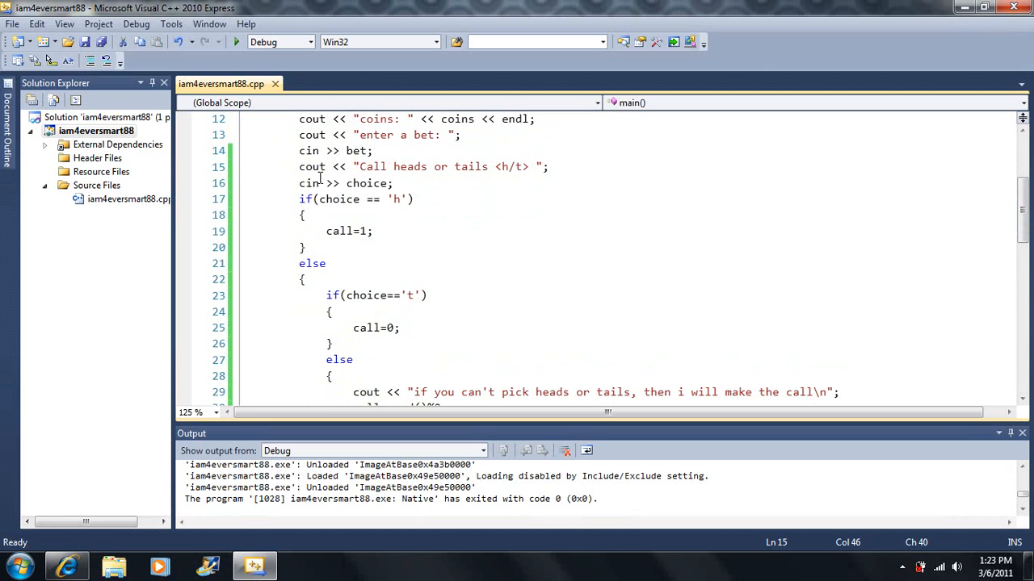
{"action": "left_click_drag", "start_coordinate": [298, 166], "coordinate": [307, 278]}
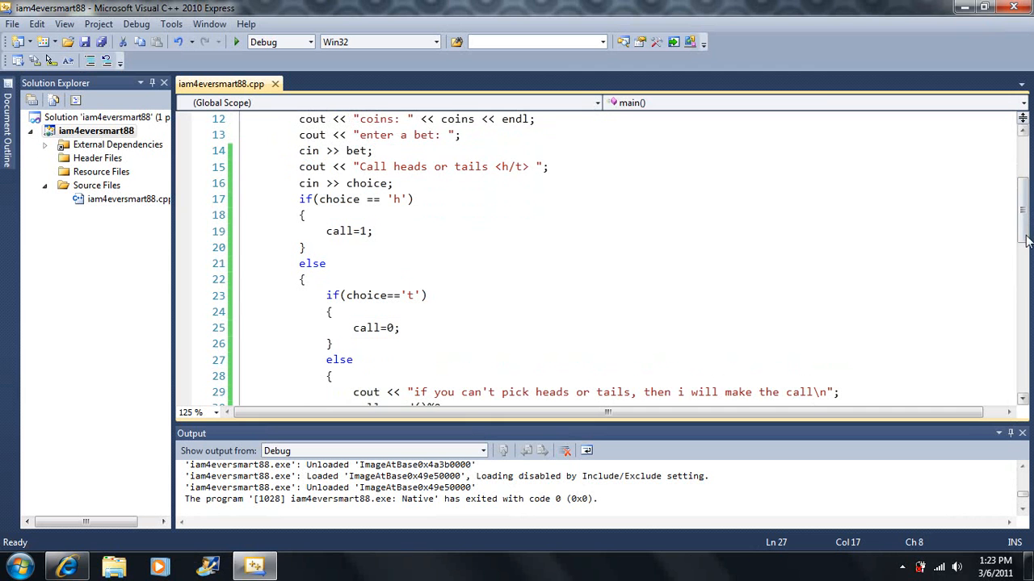
{"action": "scroll", "scroll_direction": "down", "scroll_amount": 3}
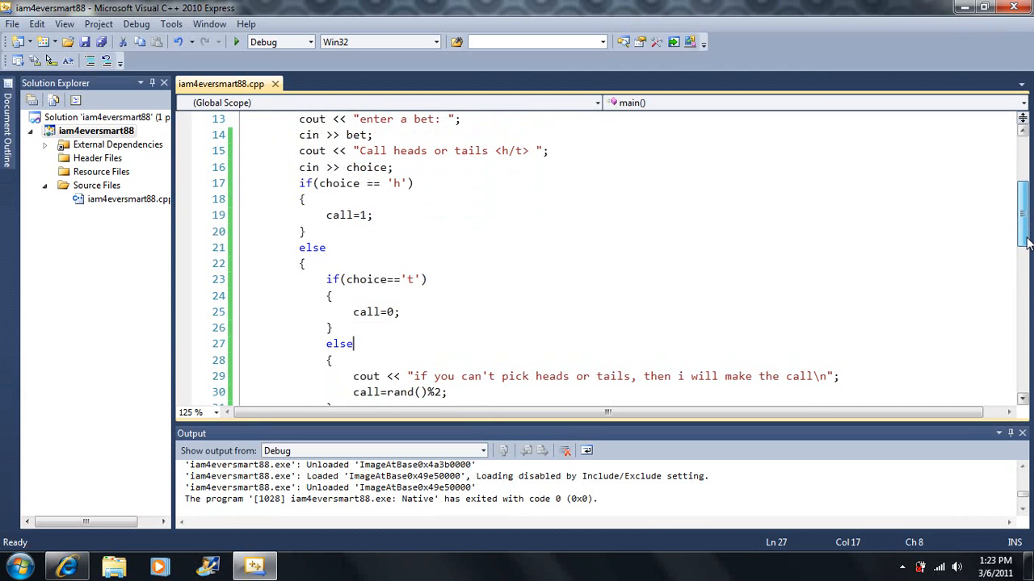
{"action": "scroll", "scroll_direction": "down", "scroll_amount": 3}
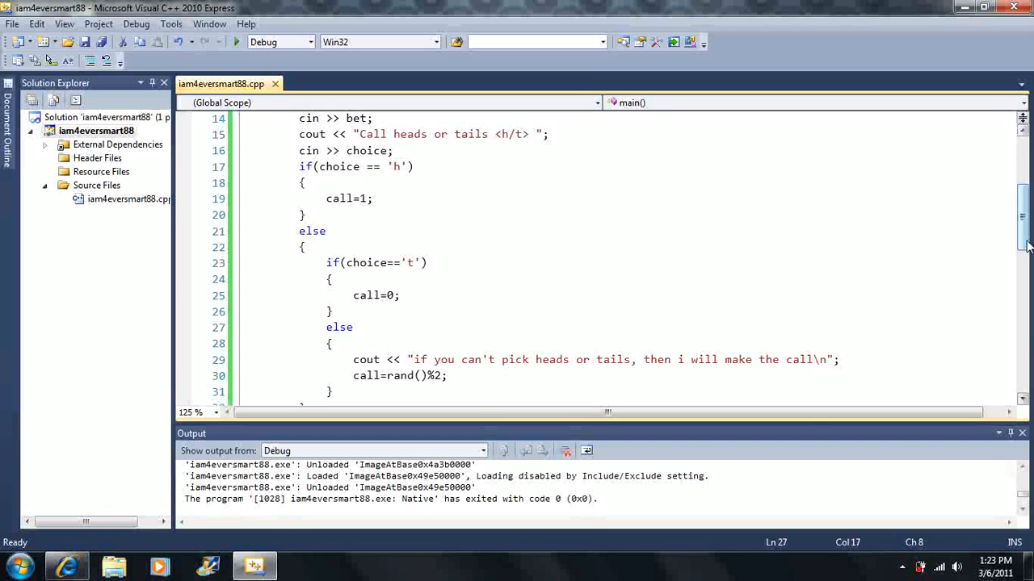
{"action": "left_click", "coordinate": [352, 326]}
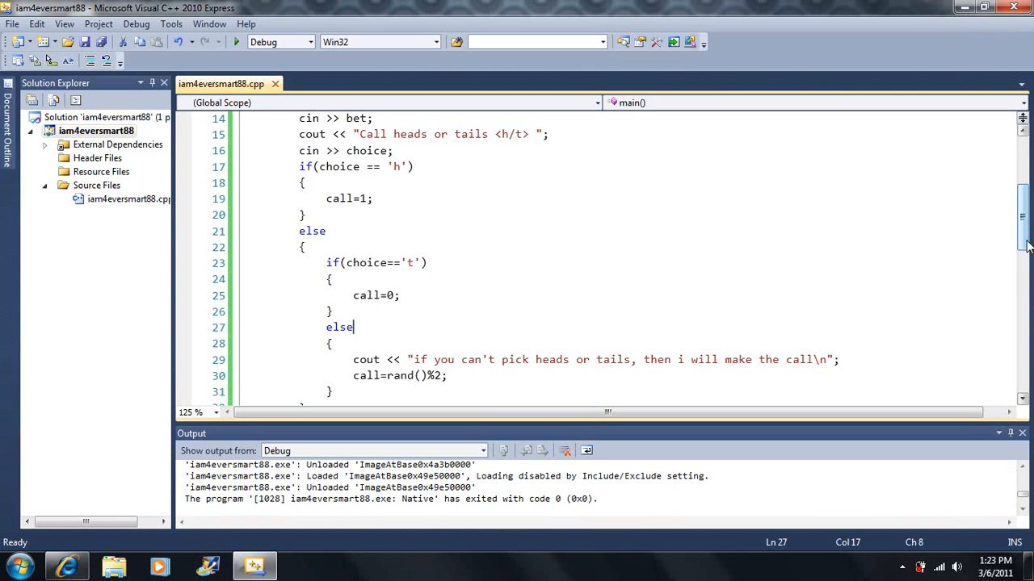
{"action": "mouse_move", "coordinate": [991, 245]}
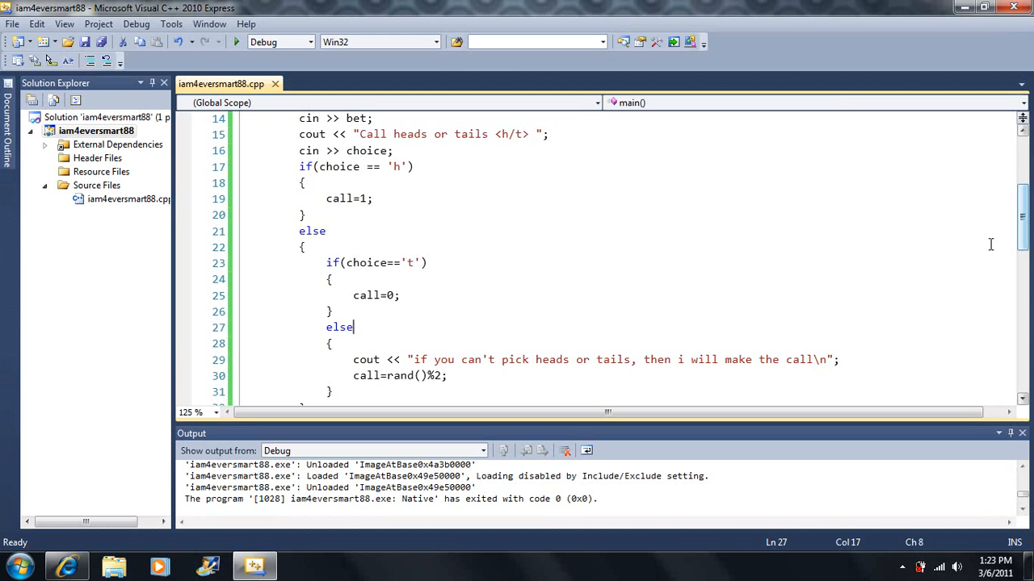
{"action": "left_click_drag", "start_coordinate": [326, 231], "coordinate": [306, 247]}
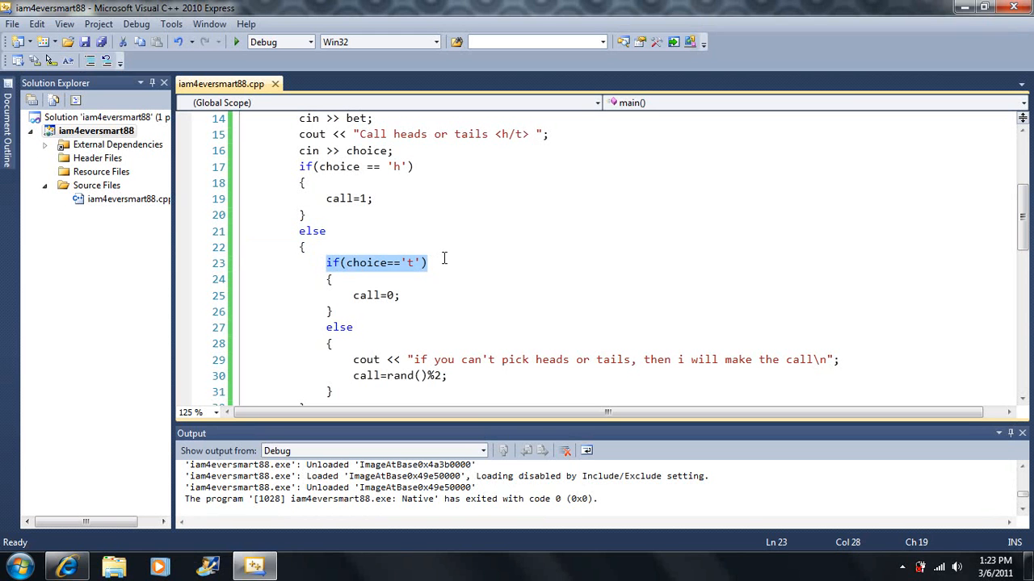
{"action": "left_click_drag", "start_coordinate": [426, 261], "coordinate": [327, 312]}
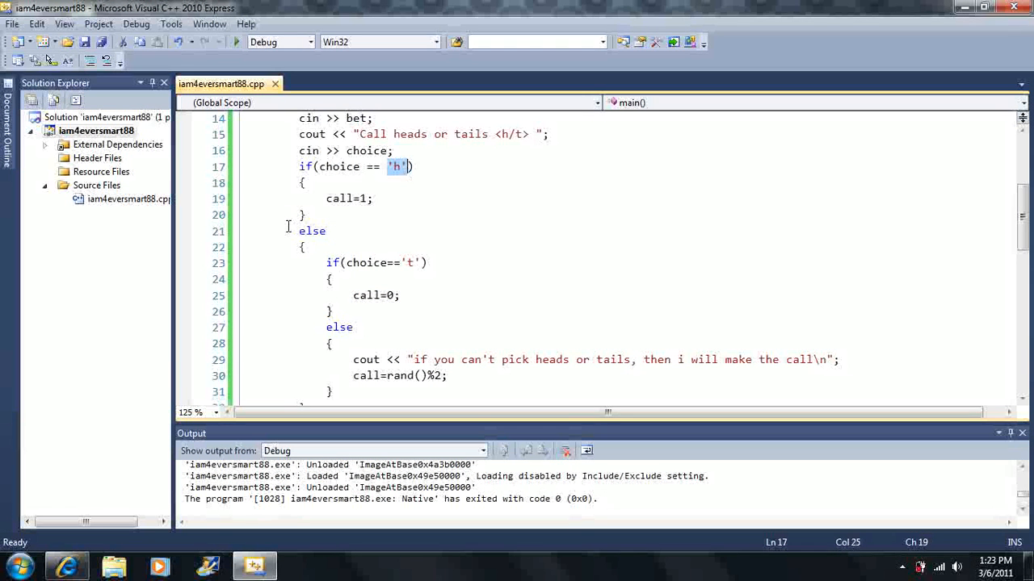
{"action": "left_click_drag", "start_coordinate": [299, 231], "coordinate": [307, 379]}
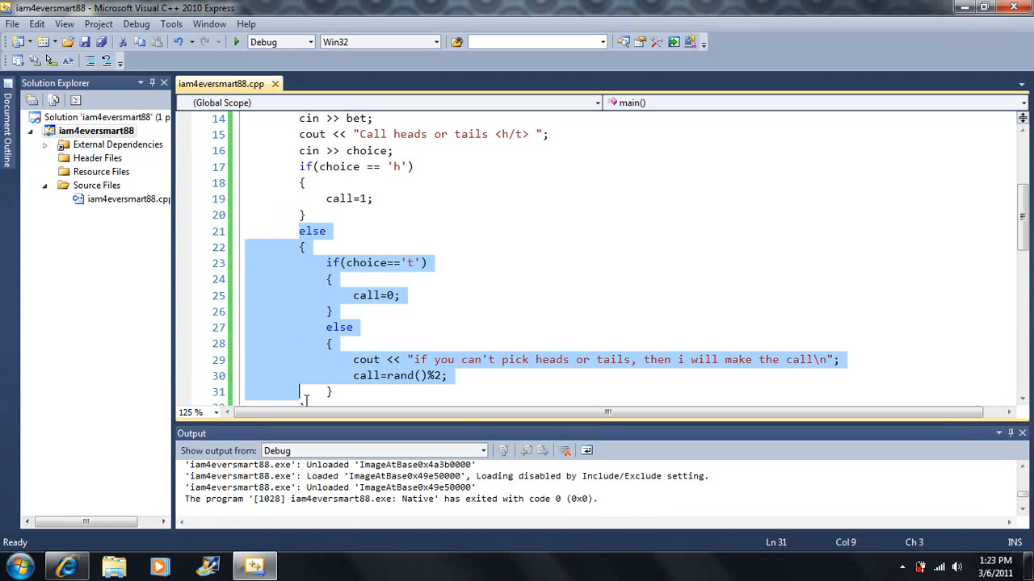
{"action": "scroll", "scroll_direction": "down", "scroll_amount": 3}
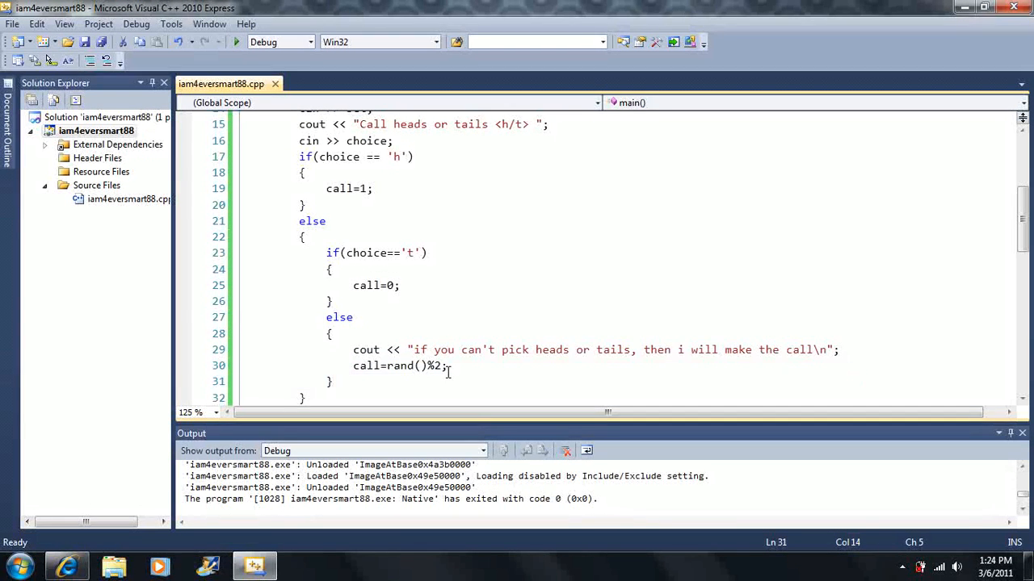
{"action": "mouse_move", "coordinate": [456, 374]}
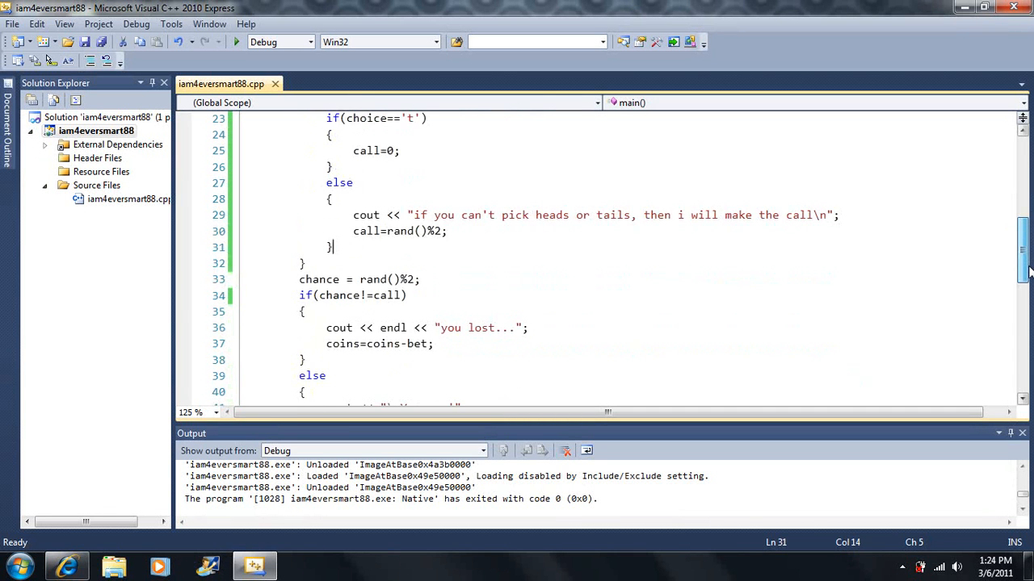
Prefix the "you lost..." string with \n so the message starts on a new line
{"action": "scroll", "scroll_direction": "down", "scroll_amount": 3}
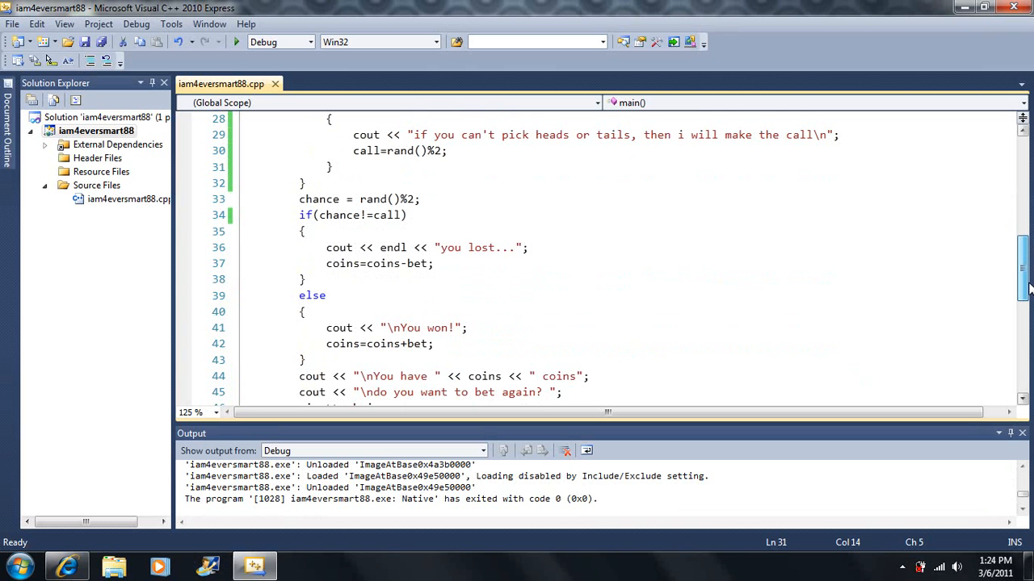
{"action": "scroll", "scroll_direction": "down", "scroll_amount": 3}
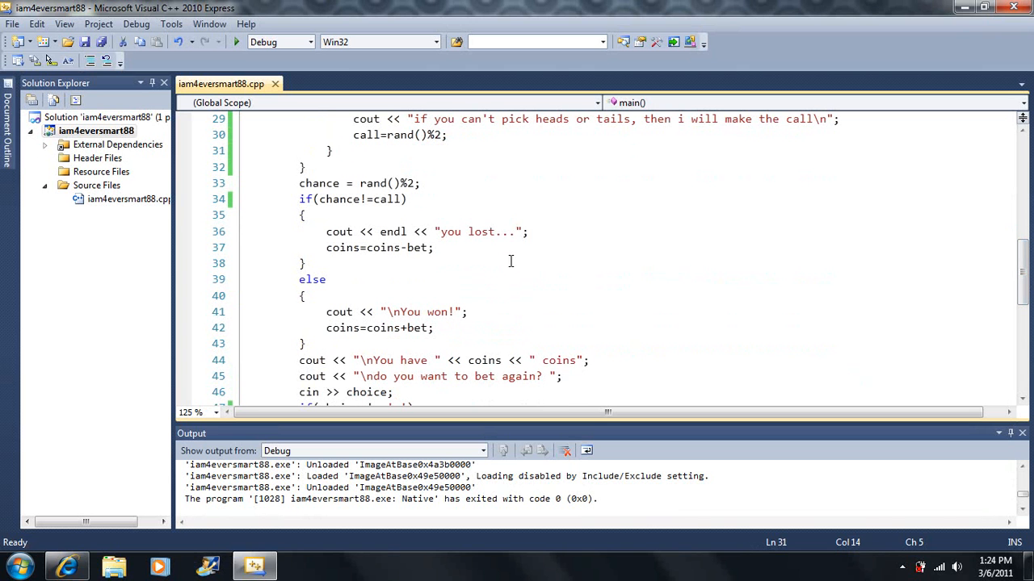
{"action": "mouse_move", "coordinate": [410, 256]}
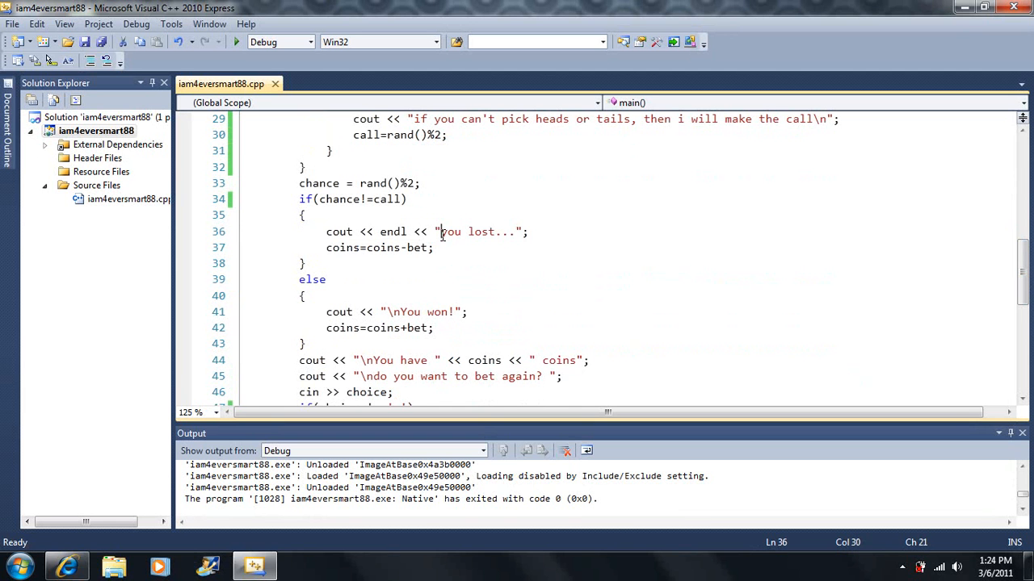
{"action": "type", "text": "\\n"}
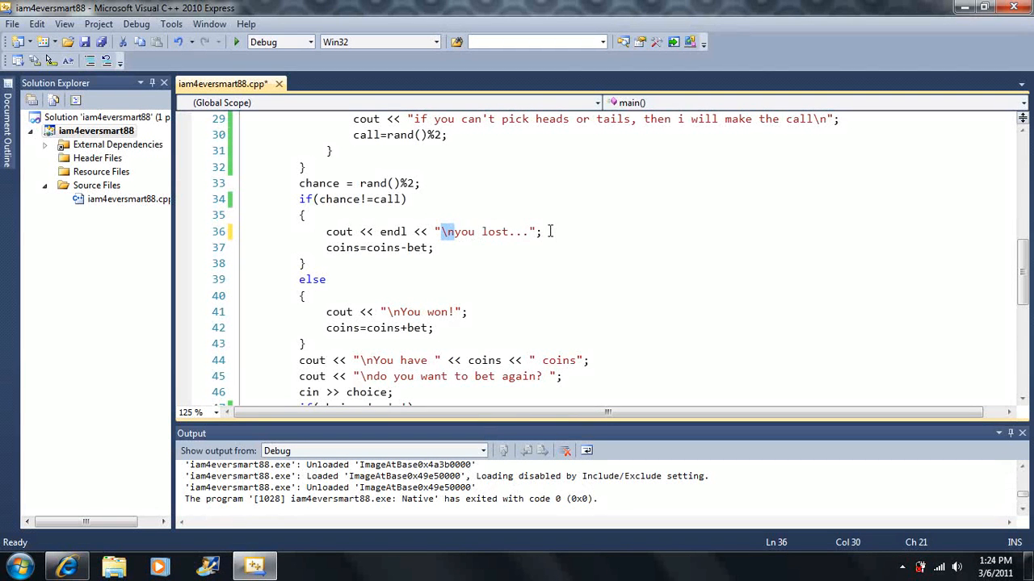
{"action": "left_click", "coordinate": [546, 232]}
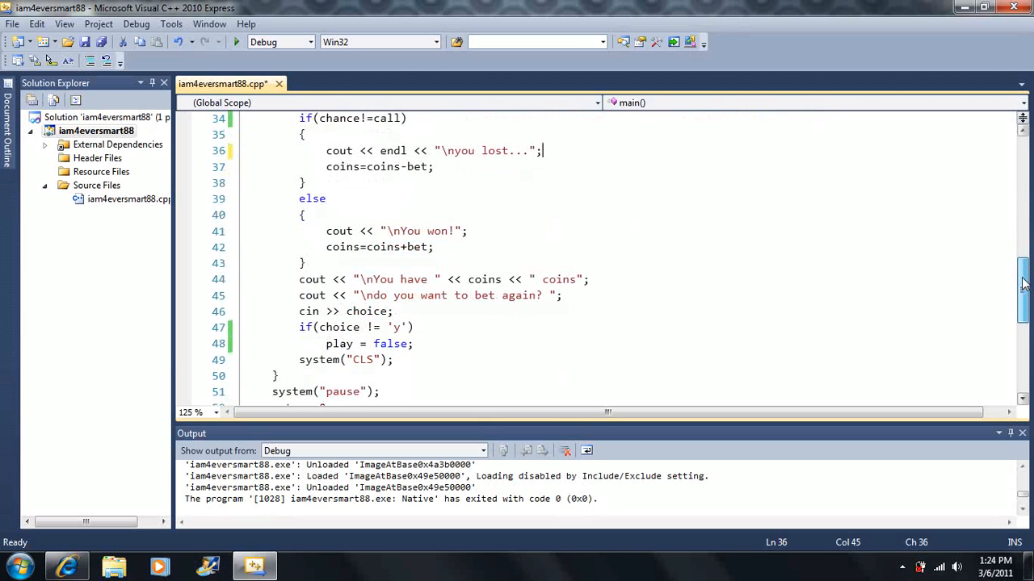
{"action": "scroll", "scroll_direction": "down", "scroll_amount": 3}
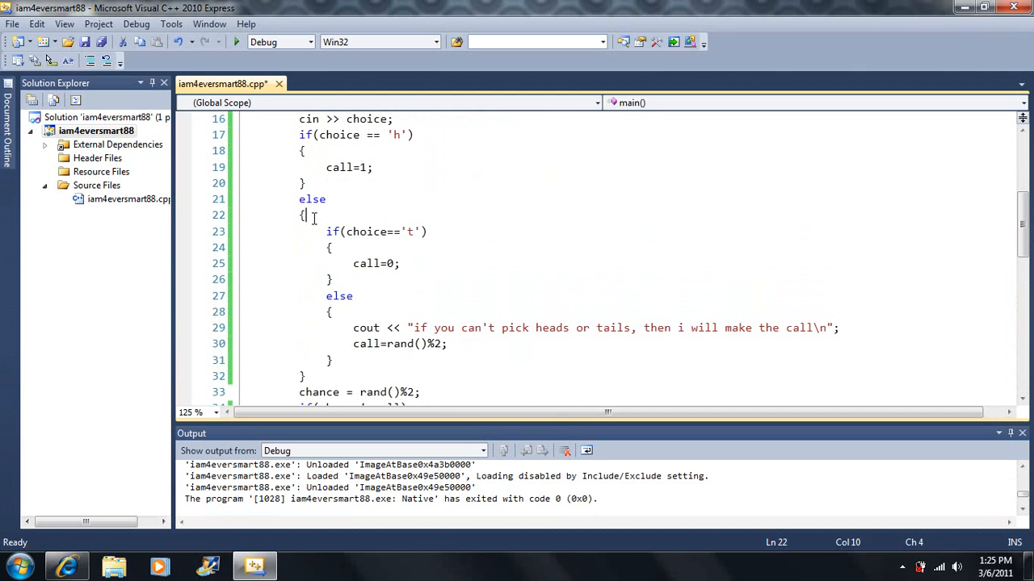
Highlight the else block and its nested if(choice=='t') tails check for review
{"action": "left_click", "coordinate": [301, 215]}
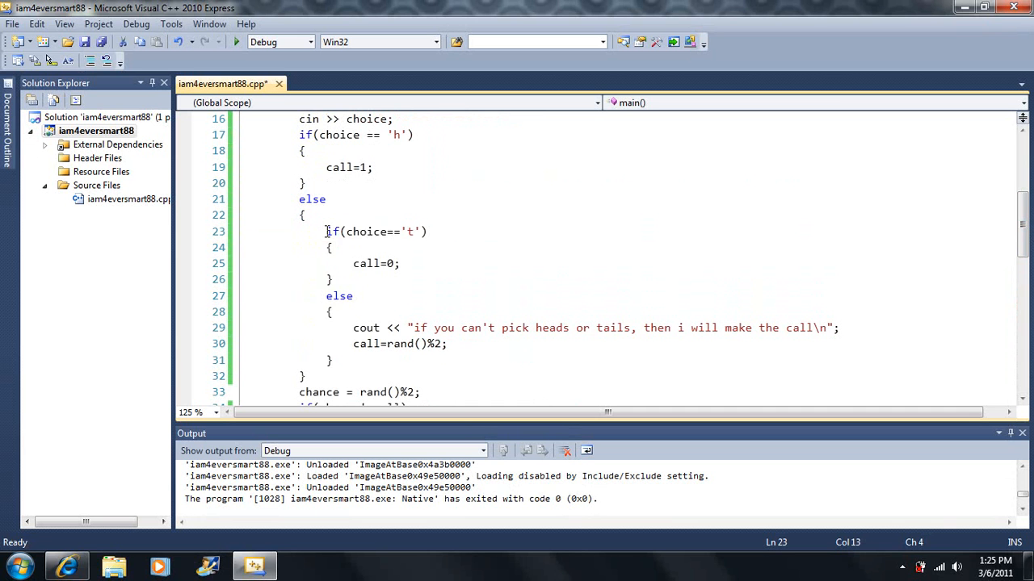
{"action": "left_click", "coordinate": [349, 296]}
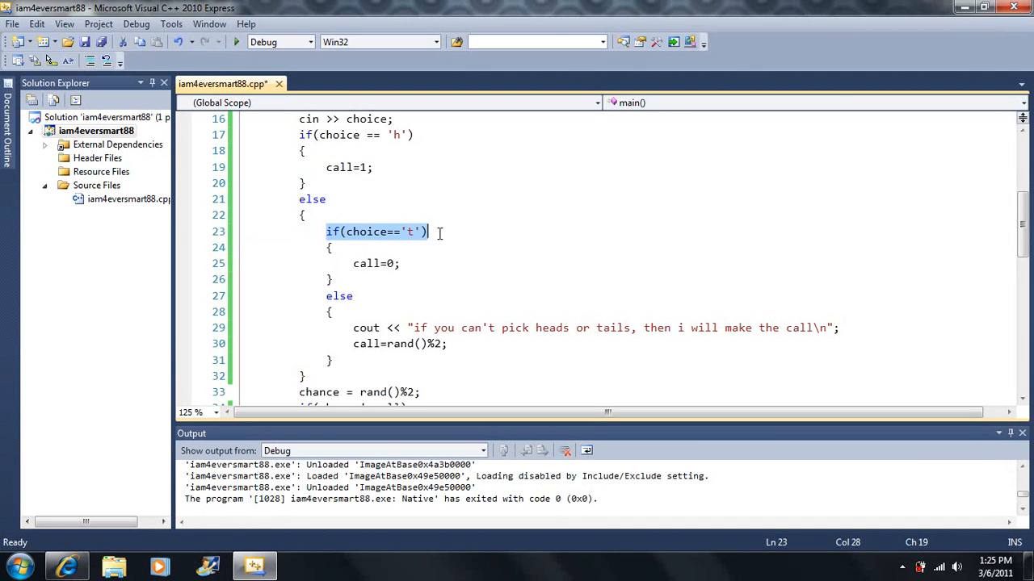
{"action": "mouse_move", "coordinate": [323, 250]}
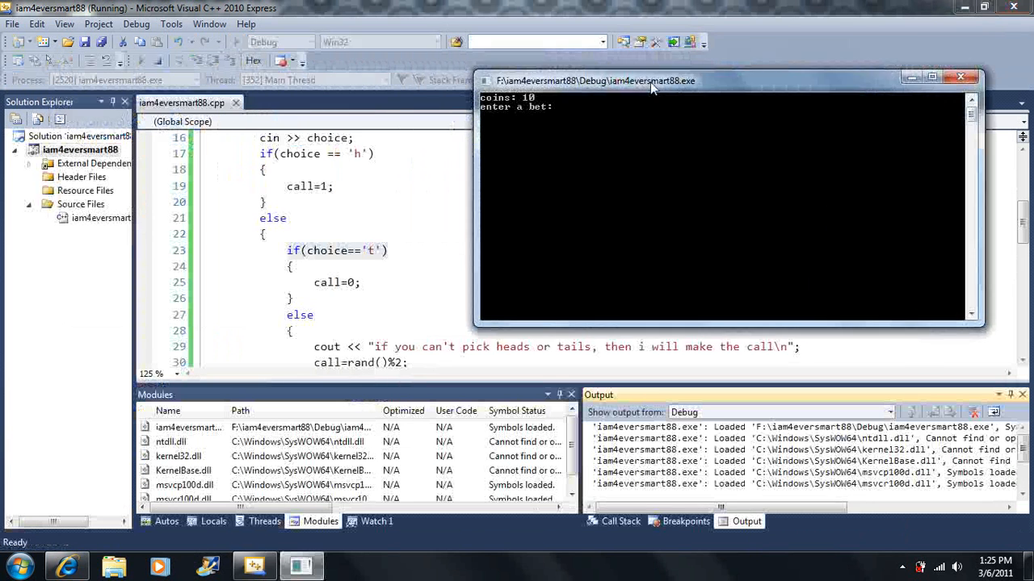
Bet 2 coins and call heads in the console, checking the code between entries
{"action": "type", "text": "2"}
{"action": "type", "text": "t"}
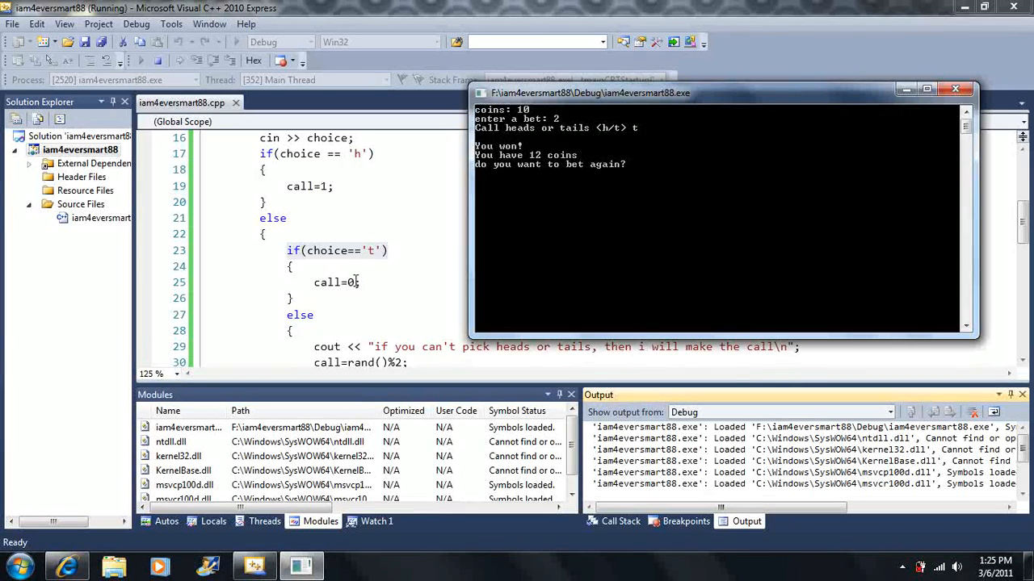
{"action": "left_click", "coordinate": [284, 315]}
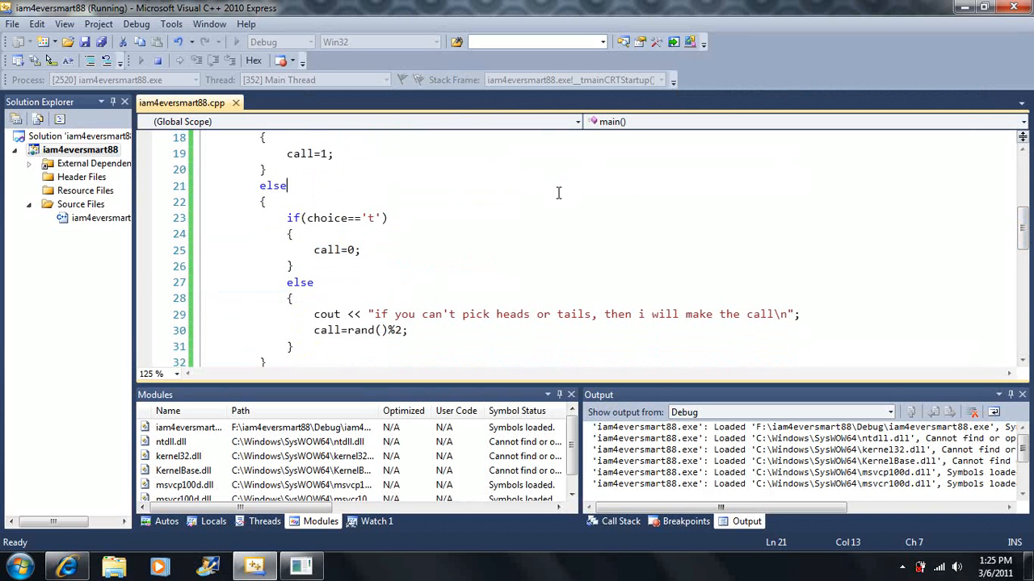
{"action": "left_click", "coordinate": [337, 153]}
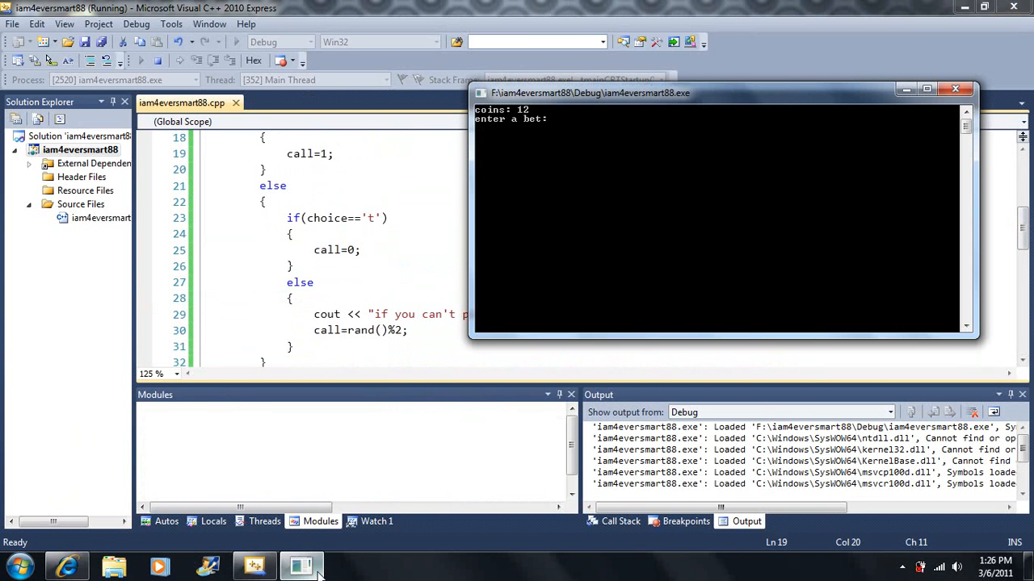
{"action": "type", "text": "2"}
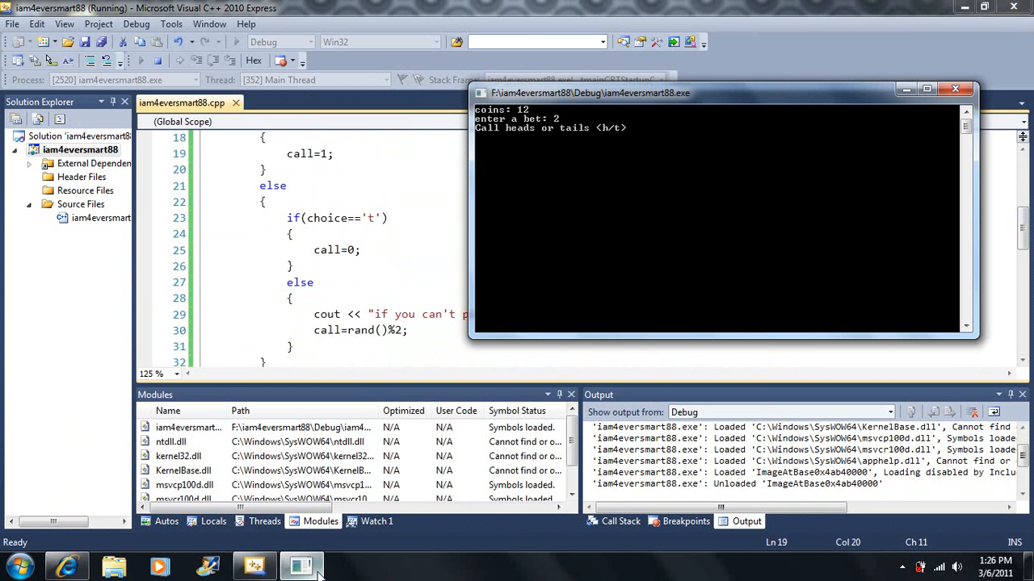
{"action": "type", "text": "h"}
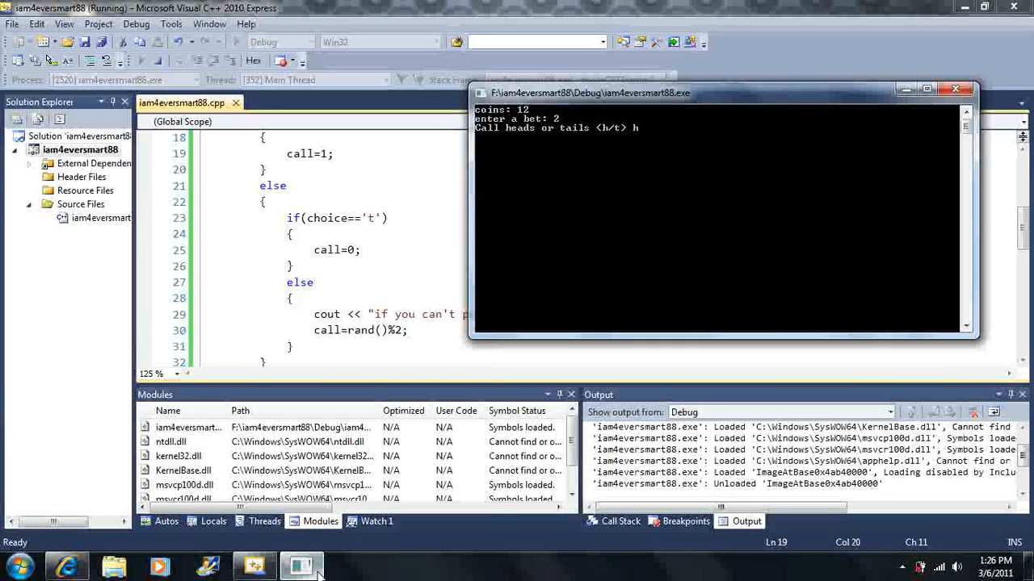
{"action": "key", "text": "enter"}
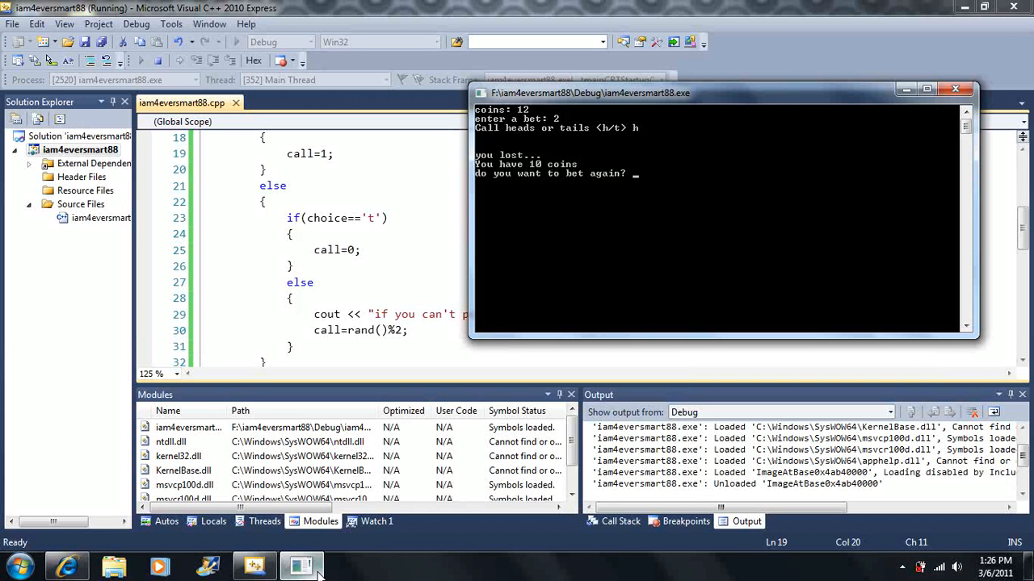
Continue with n, then enter the invalid call u to trigger the automatic call
{"action": "type", "text": "n"}
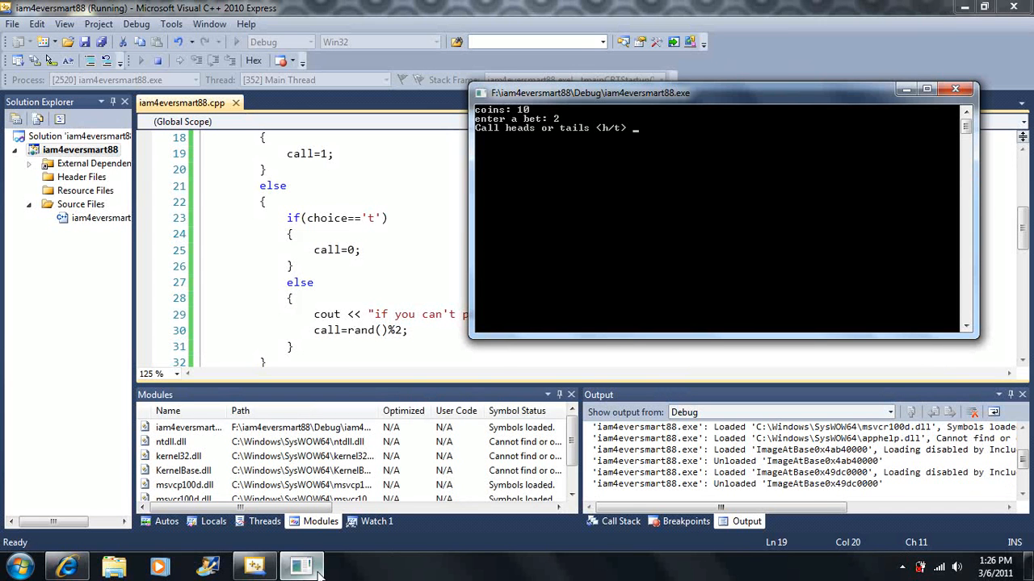
{"action": "type", "text": "u"}
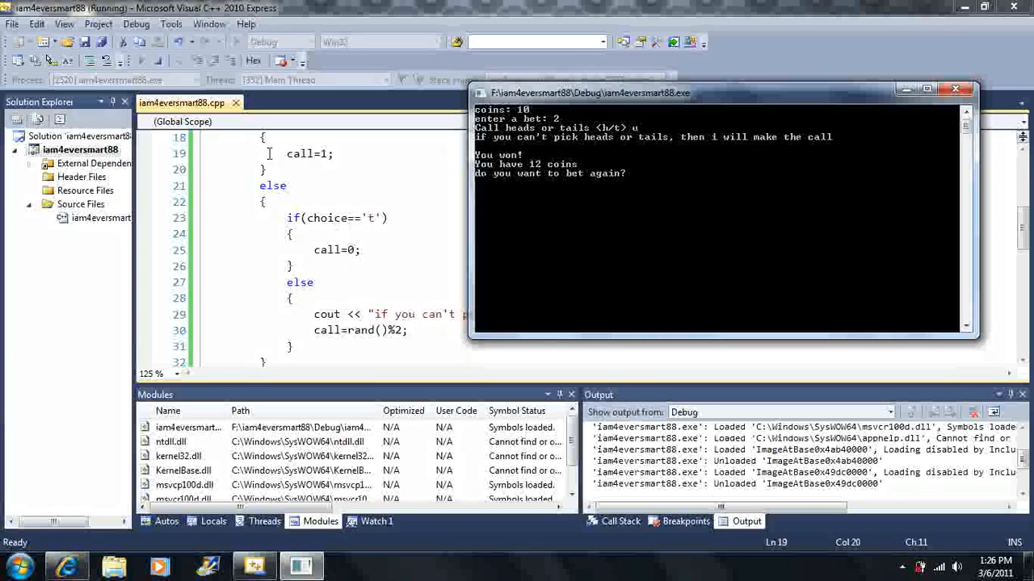
{"action": "mouse_move", "coordinate": [346, 239]}
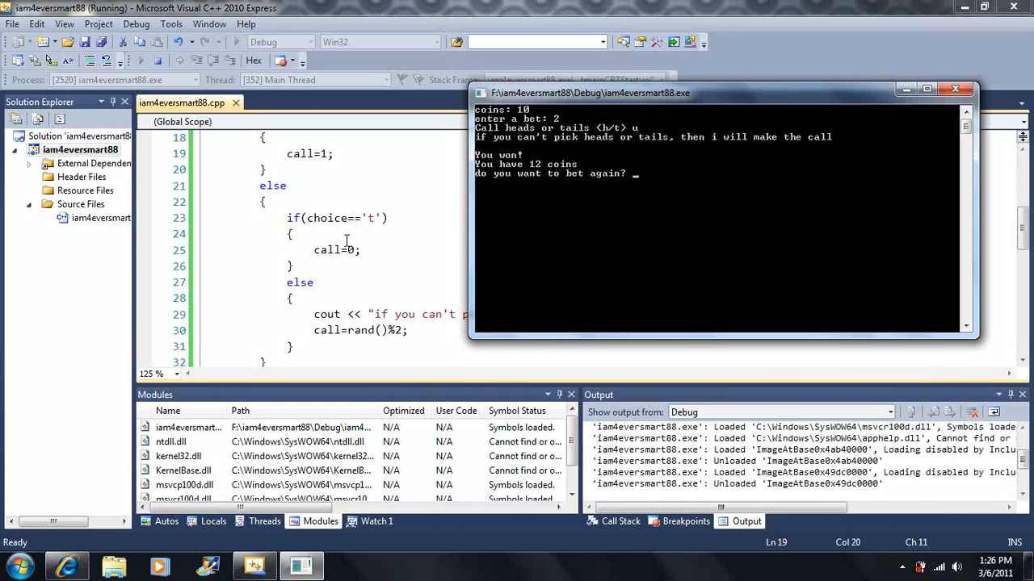
{"action": "mouse_move", "coordinate": [370, 302]}
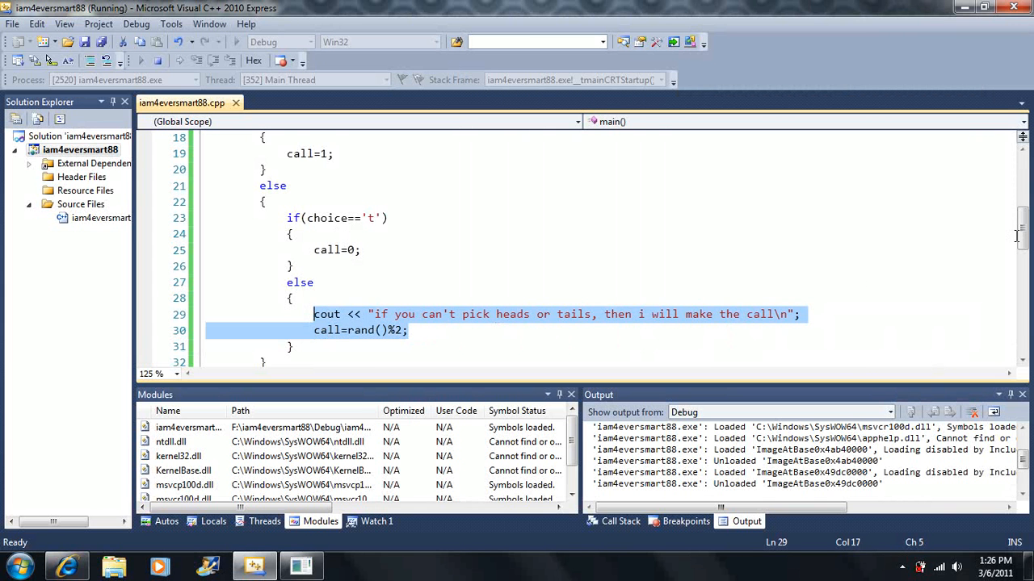
Select the nested tails if-else block to drop its braces into a single-line if
{"action": "left_click", "coordinate": [565, 334]}
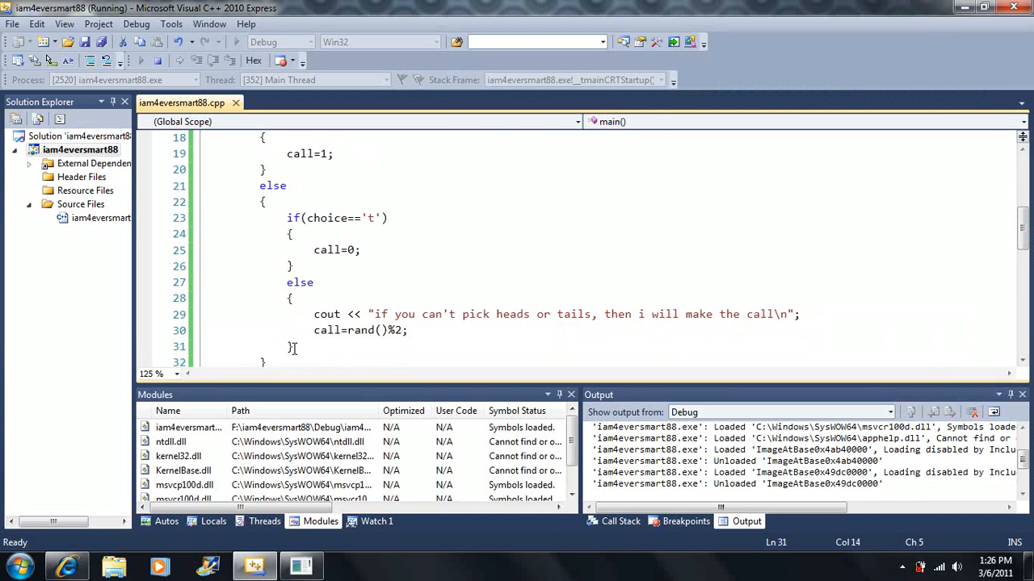
{"action": "scroll", "scroll_direction": "down", "scroll_amount": 3}
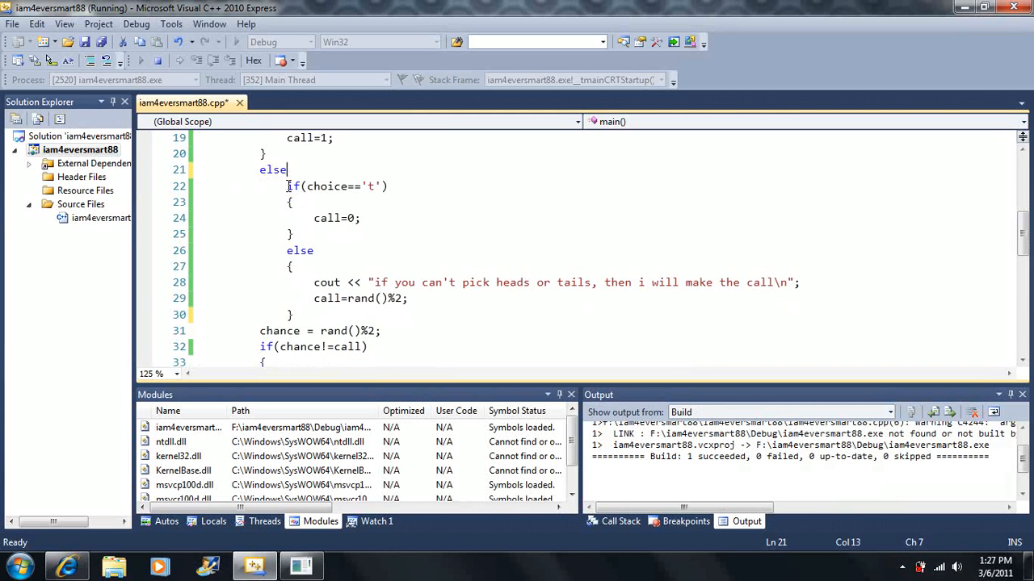
{"action": "left_click_drag", "start_coordinate": [288, 186], "coordinate": [297, 315]}
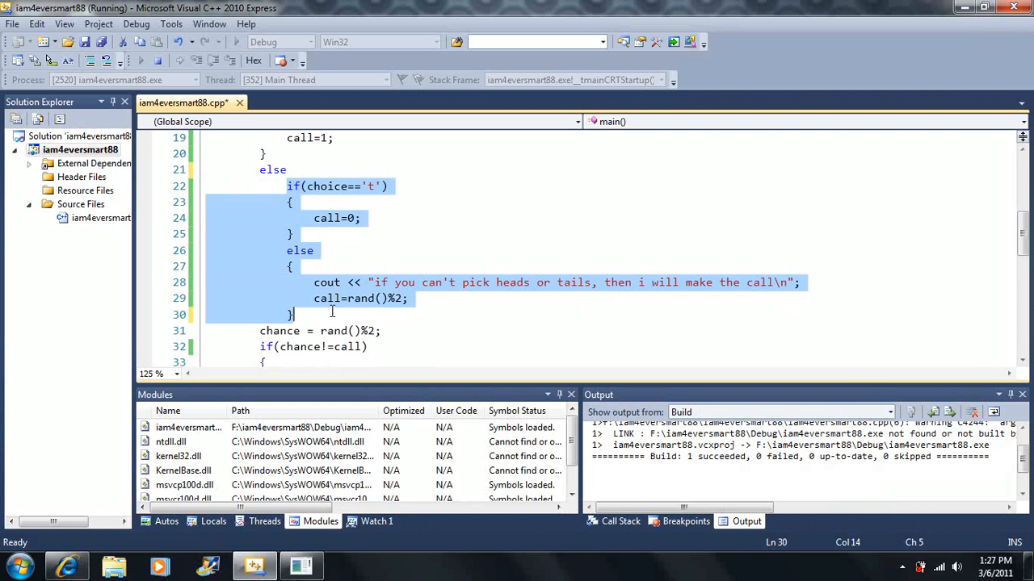
{"action": "mouse_move", "coordinate": [306, 307]}
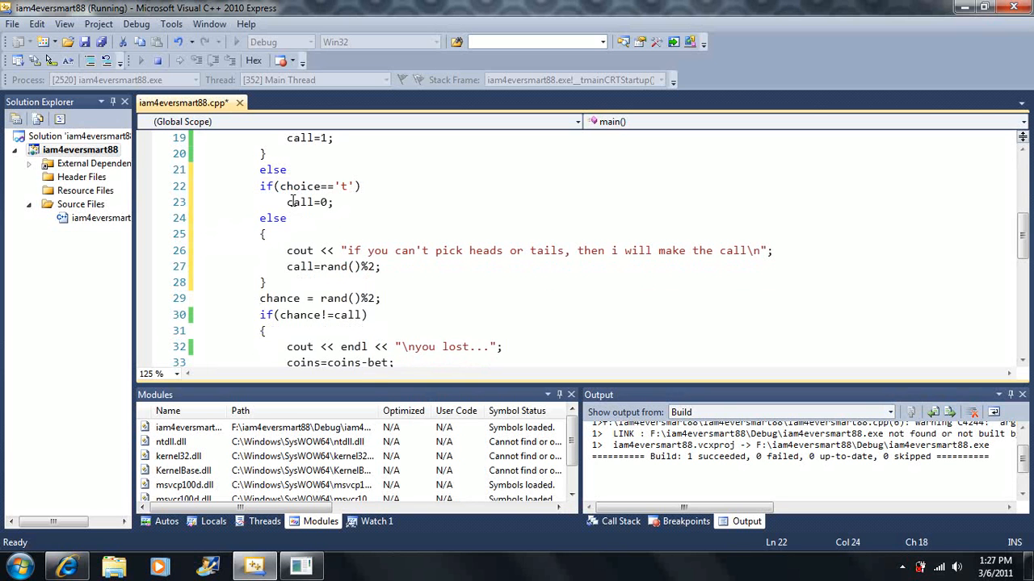
{"action": "mouse_move", "coordinate": [277, 257]}
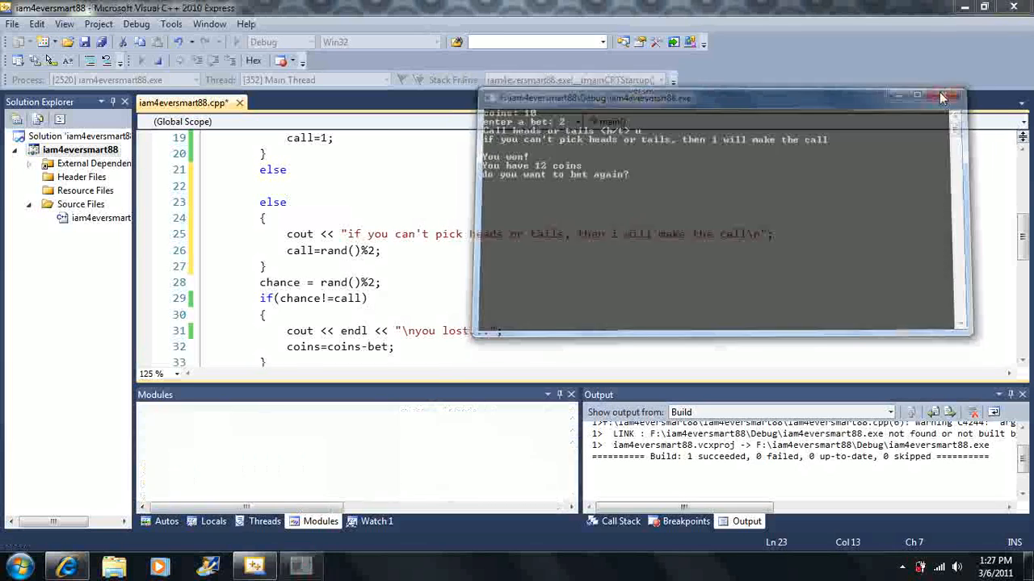
Close the game console and put the tails check back on its own line
{"action": "left_click", "coordinate": [949, 97]}
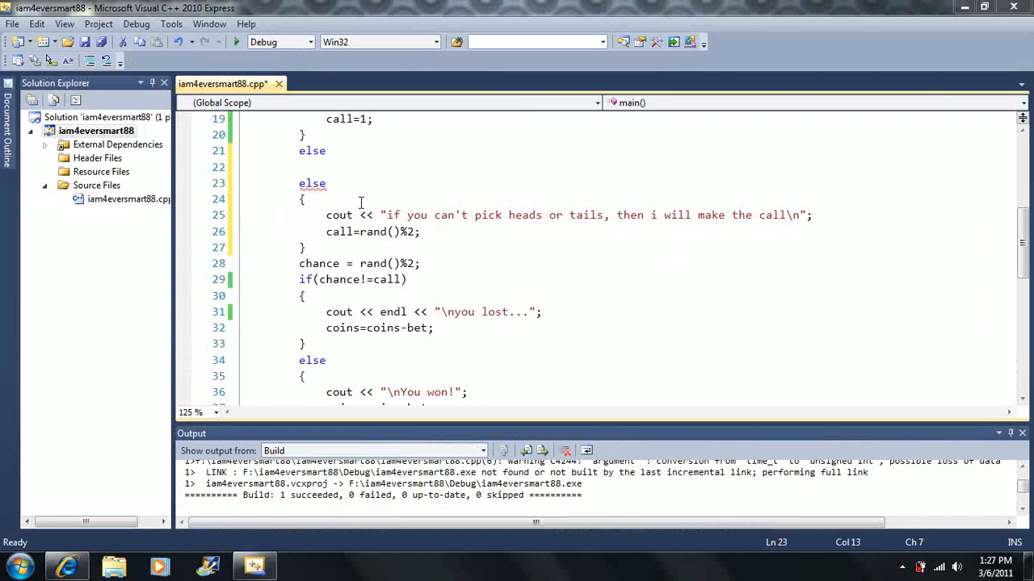
{"action": "mouse_move", "coordinate": [310, 167]}
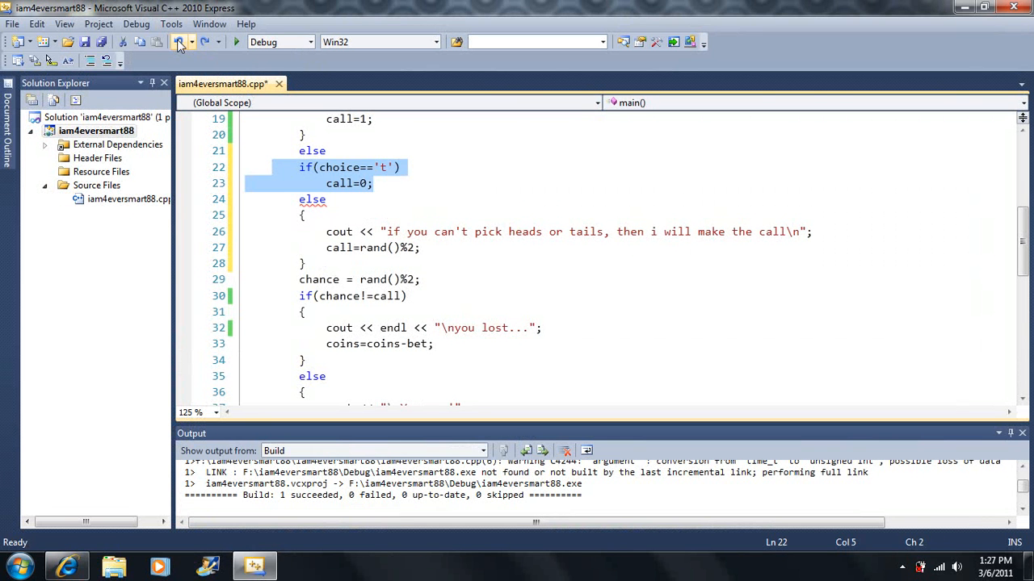
{"action": "left_click", "coordinate": [305, 213]}
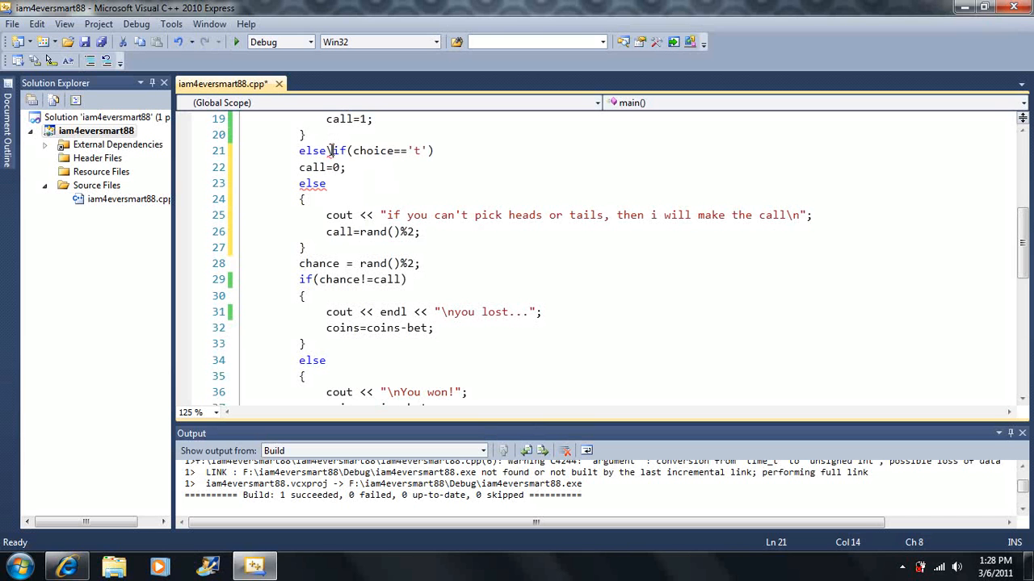
{"action": "key", "text": "Enter"}
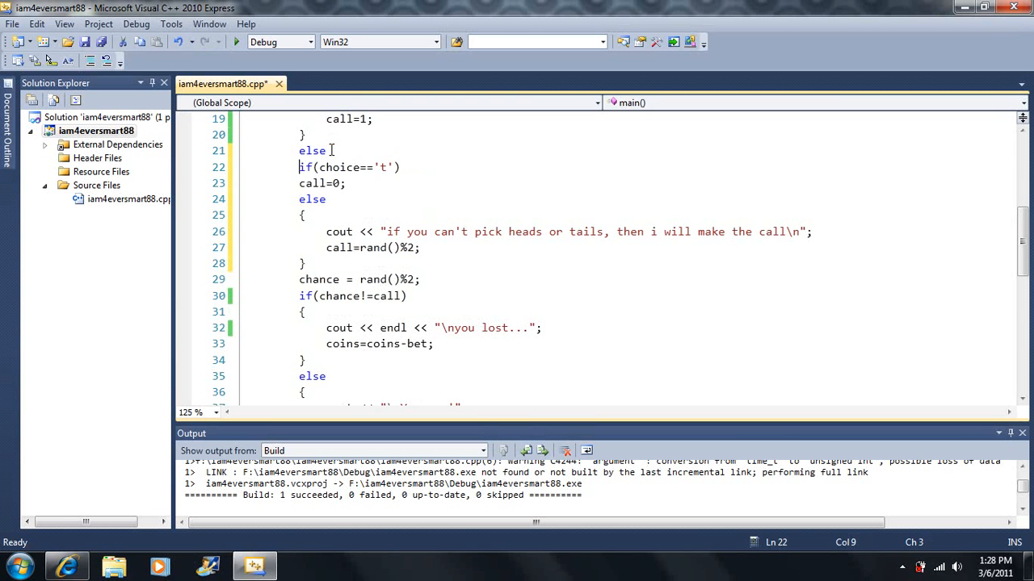
Join else and if(choice=='t') into one else-if line and rebuild the game
{"action": "left_click", "coordinate": [301, 184]}
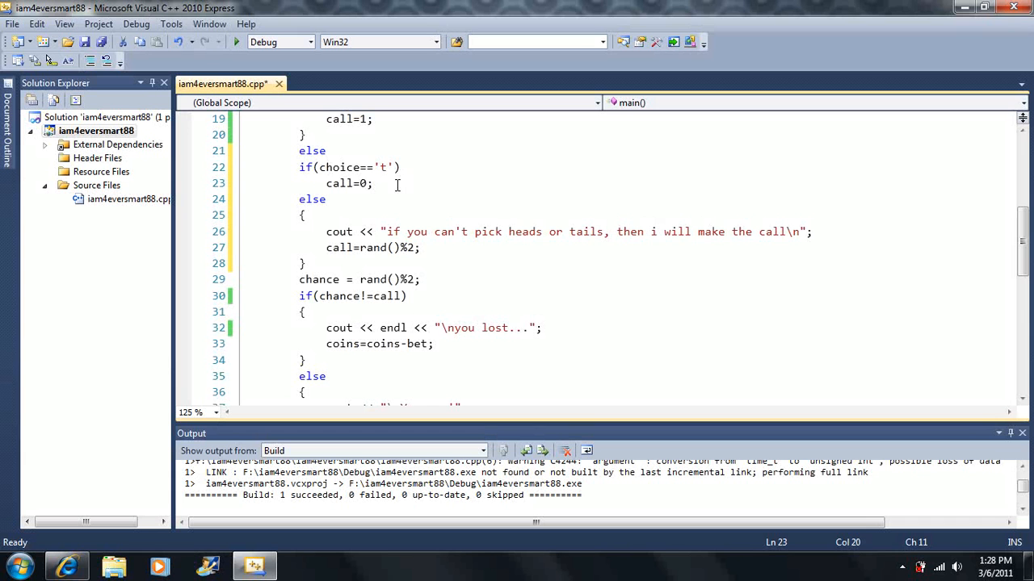
{"action": "left_click", "coordinate": [299, 166]}
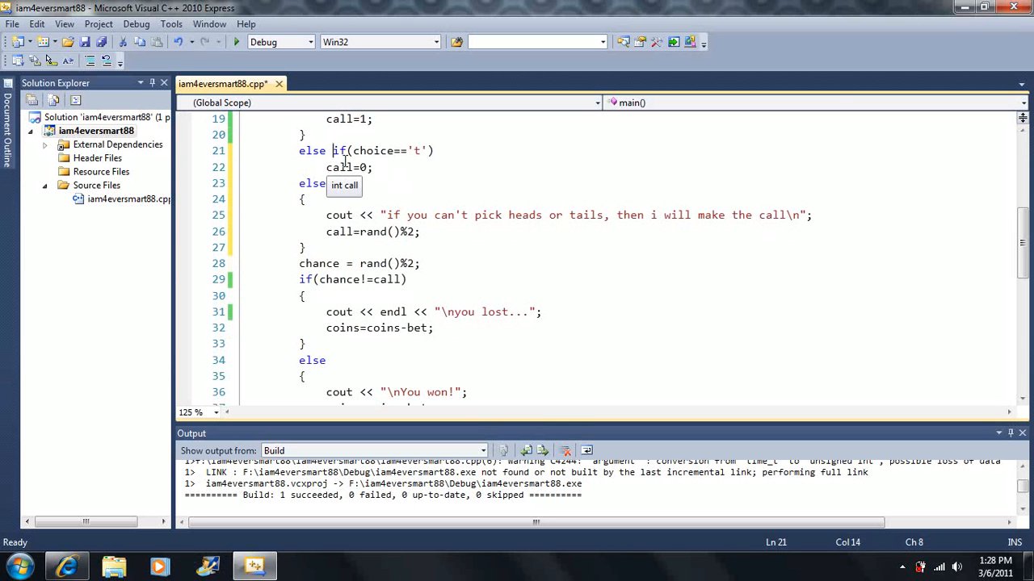
{"action": "mouse_move", "coordinate": [418, 168]}
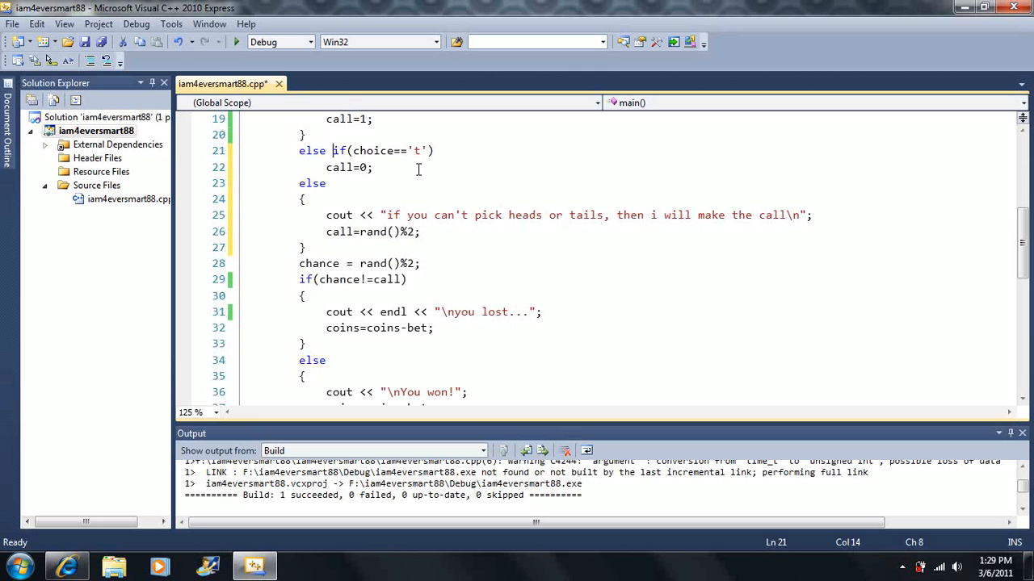
{"action": "key", "text": "Backspace"}
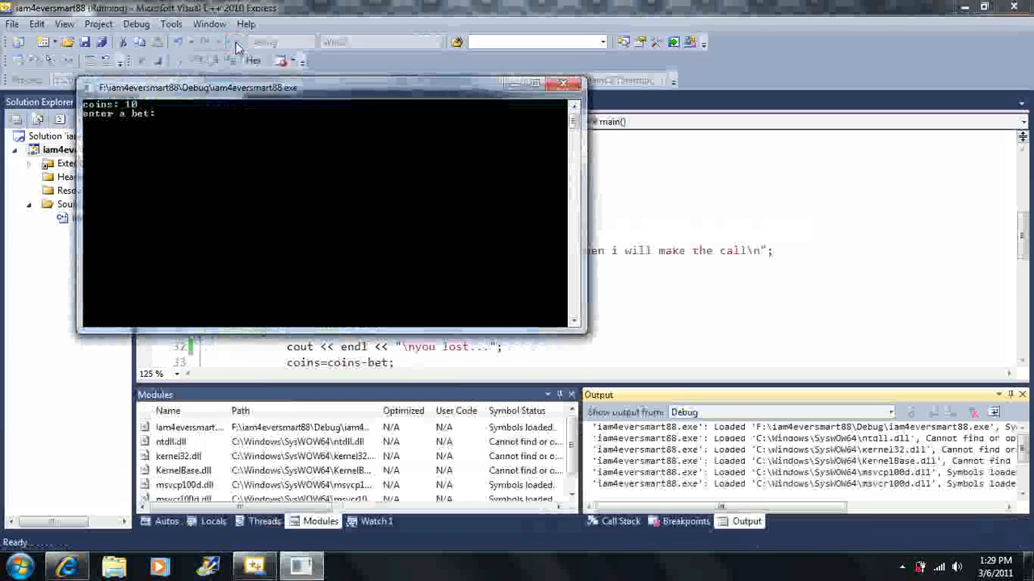
Bet 2 coins on h, lose, and answer y to keep playing
{"action": "type", "text": "2"}
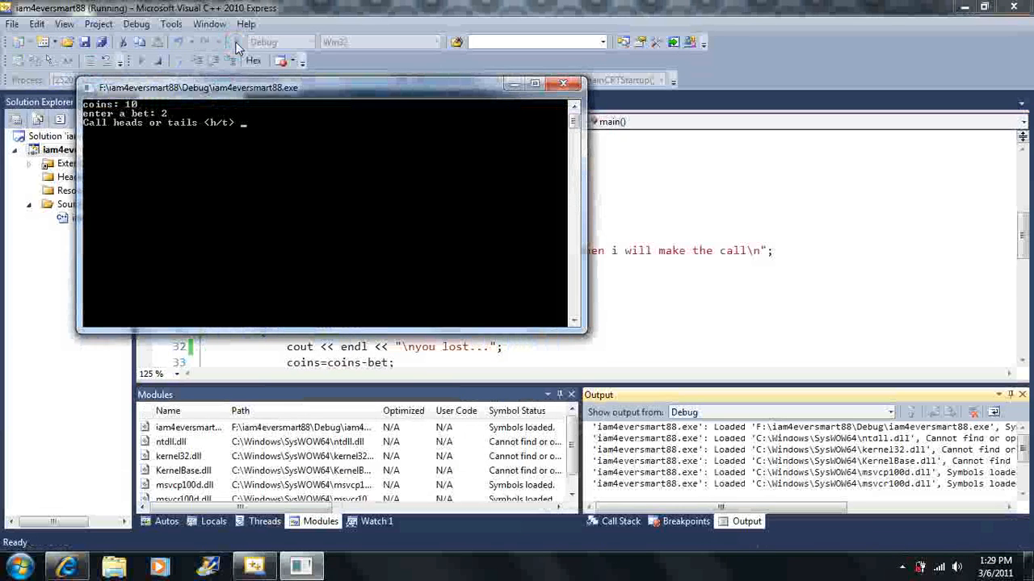
{"action": "type", "text": "h"}
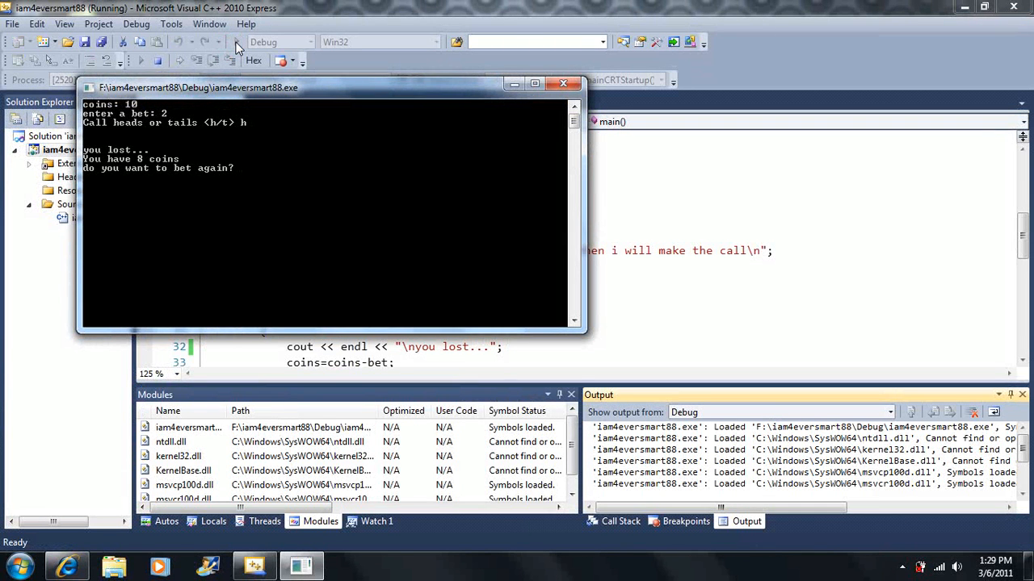
{"action": "type", "text": "y"}
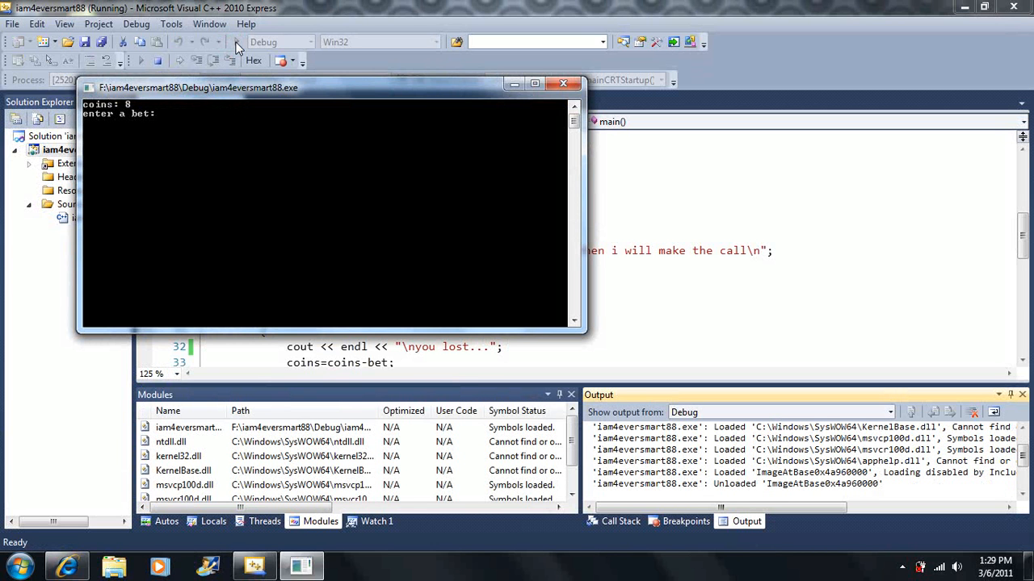
{"action": "type", "text": "n"}
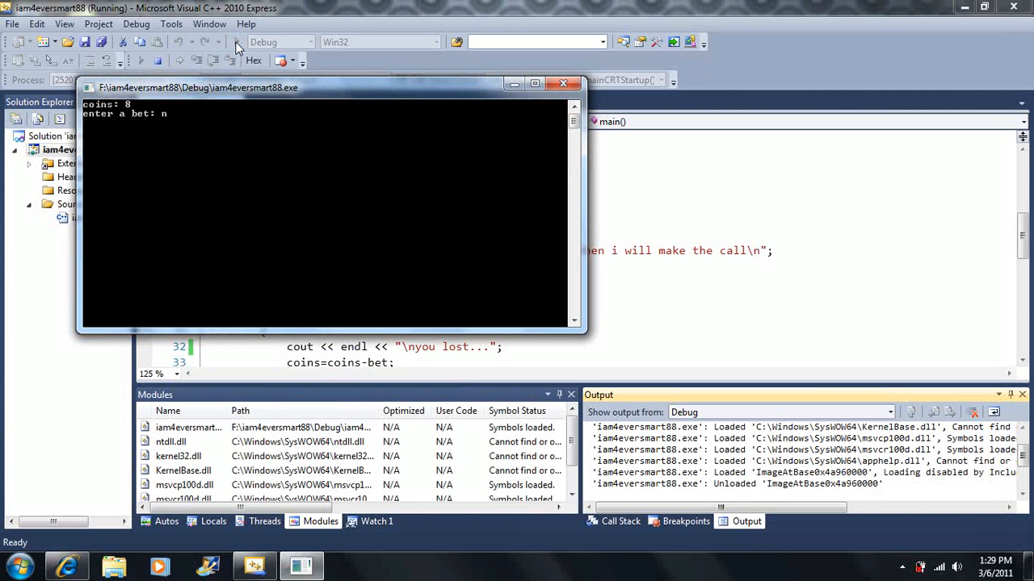
Bet 6 coins with invalid call u, win, then answer n to quit
{"action": "type", "text": "6"}
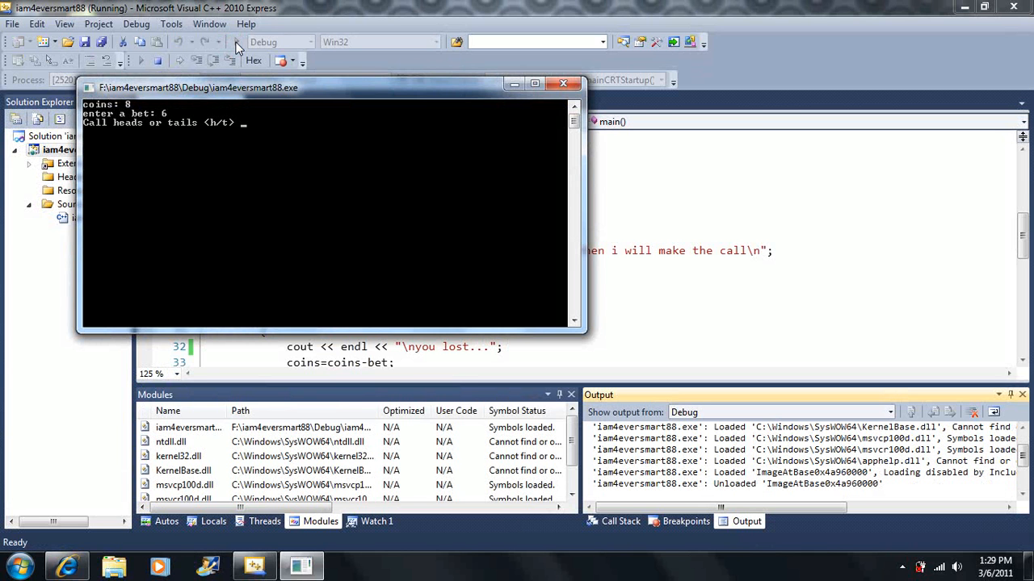
{"action": "type", "text": "u"}
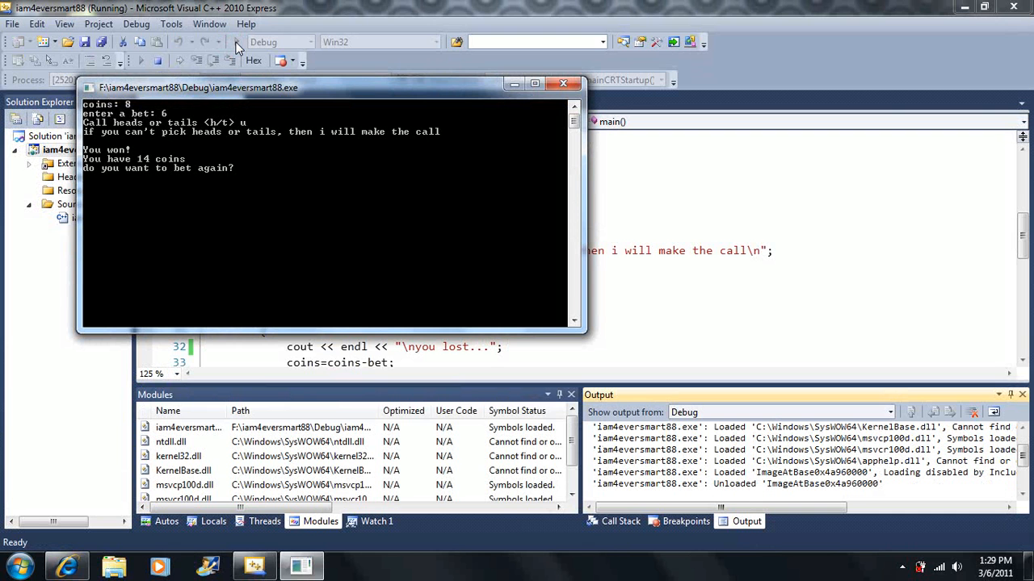
{"action": "type", "text": "n"}
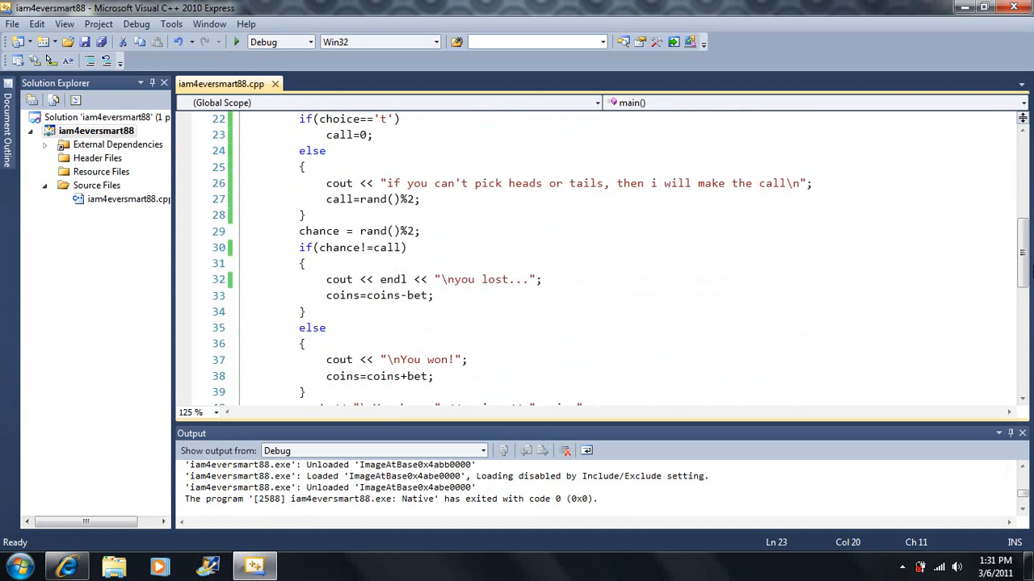
{"action": "scroll", "scroll_direction": "down", "scroll_amount": 3}
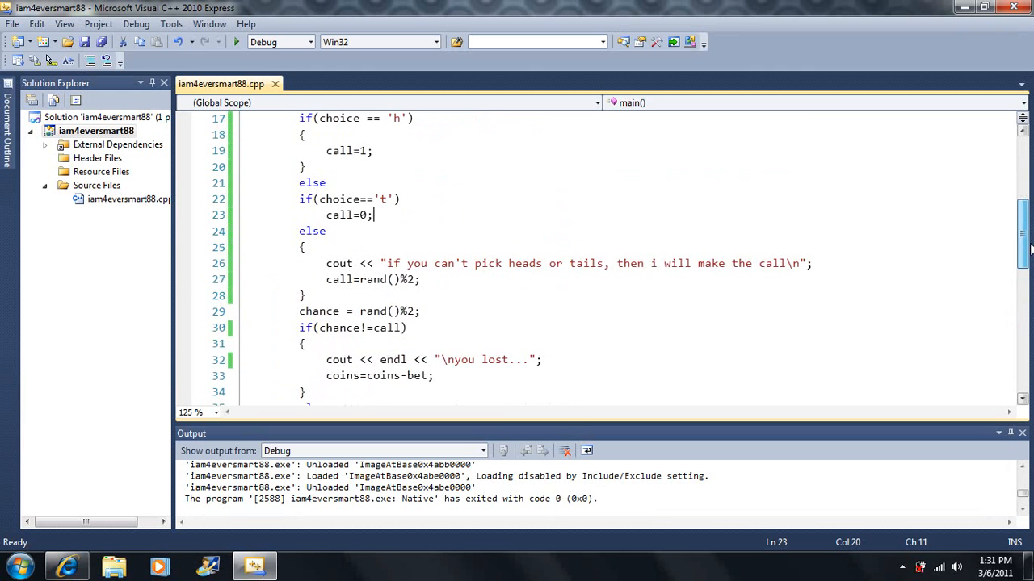
{"action": "scroll", "scroll_direction": "up", "scroll_amount": 3}
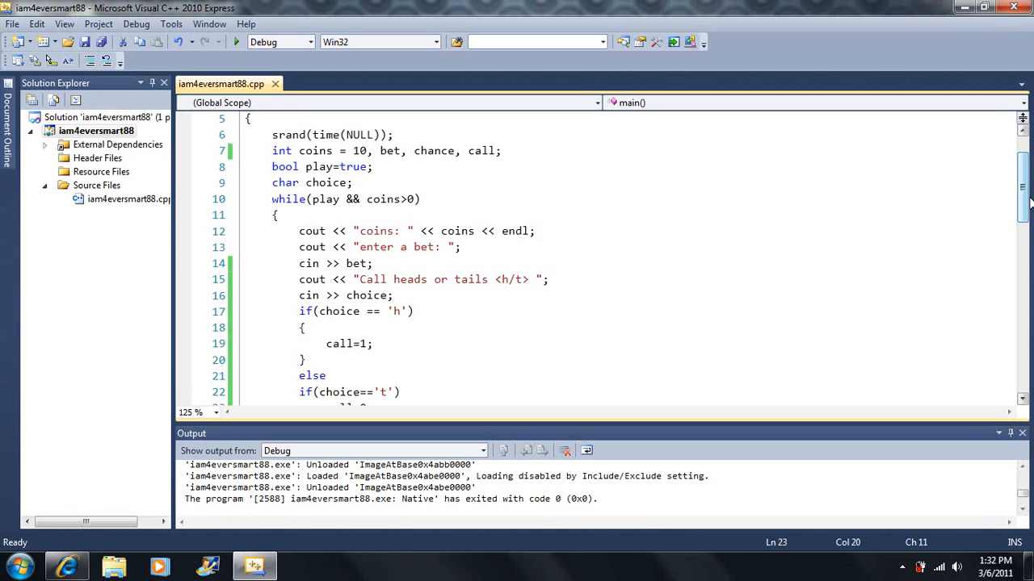
{"action": "scroll", "scroll_direction": "down", "scroll_amount": 3}
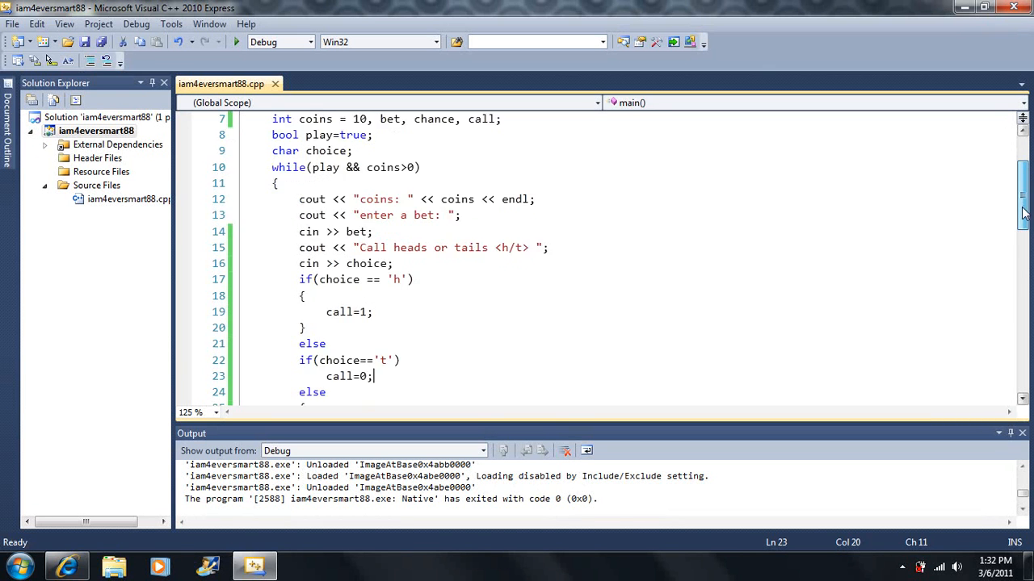
{"action": "scroll", "scroll_direction": "down", "scroll_amount": 3}
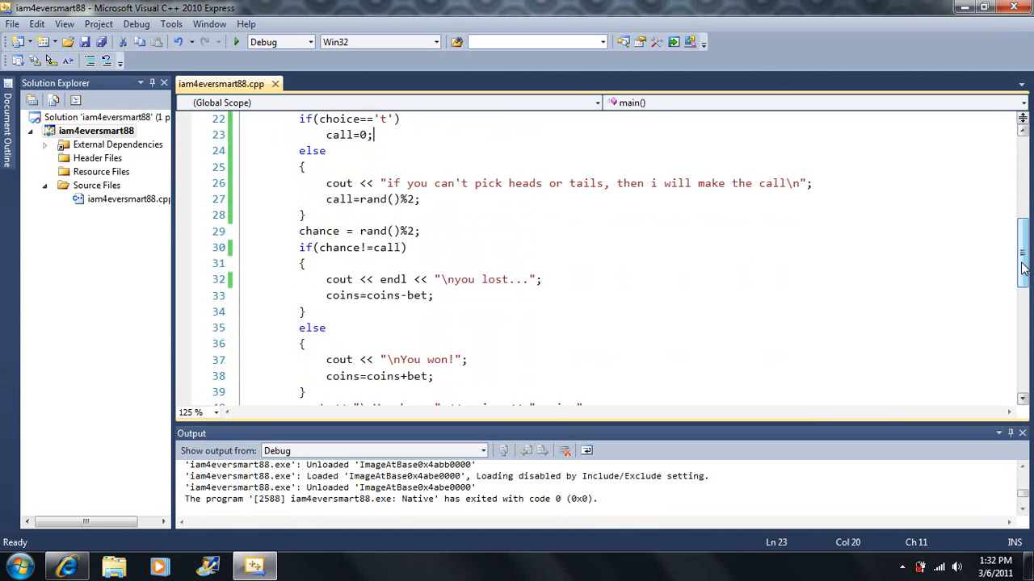